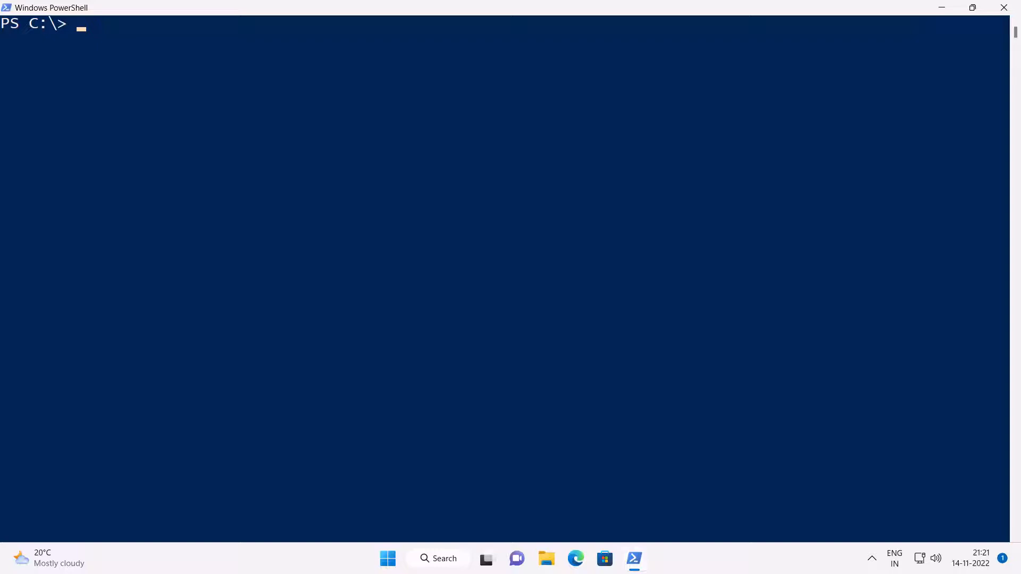
- Load localhost:8080 in the browser, then return to PowerShell
left_click(576, 558)
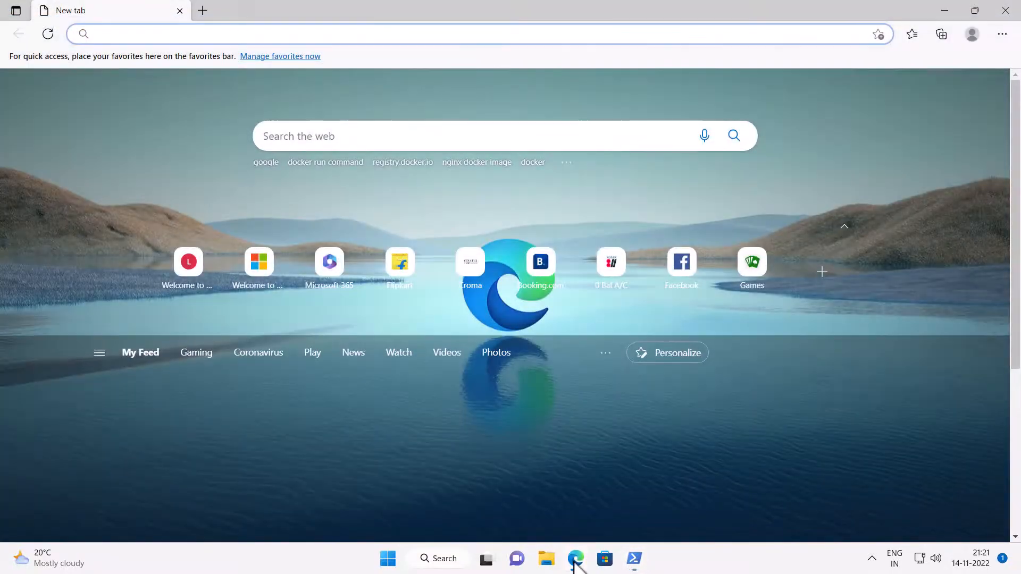
mouse_move(530, 550)
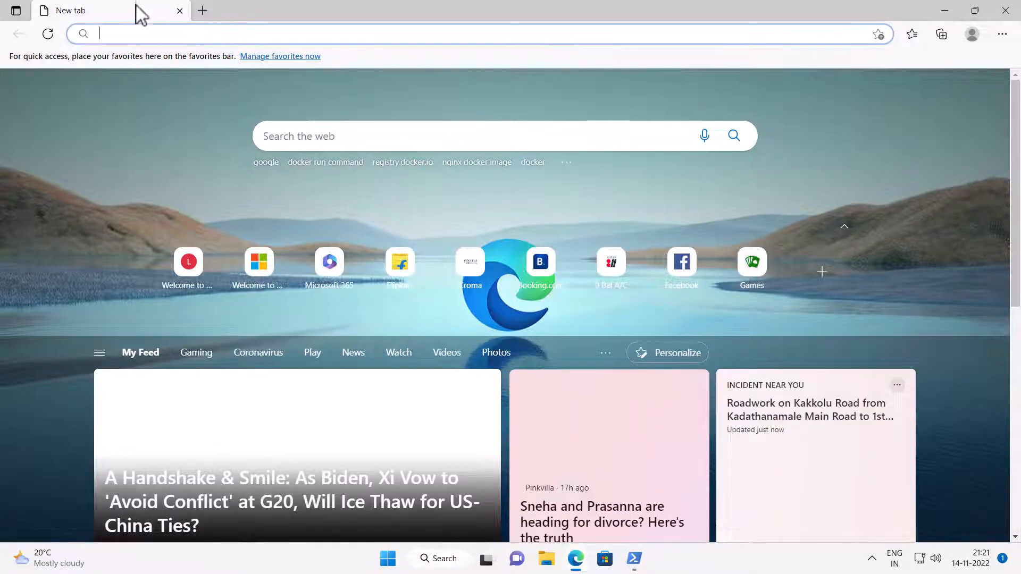
type("locah")
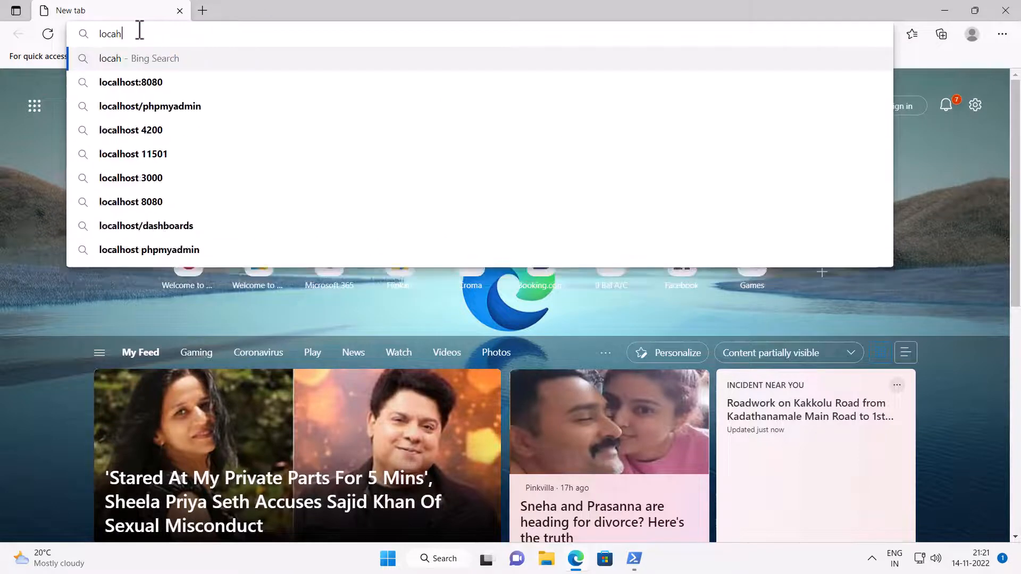
left_click(131, 82)
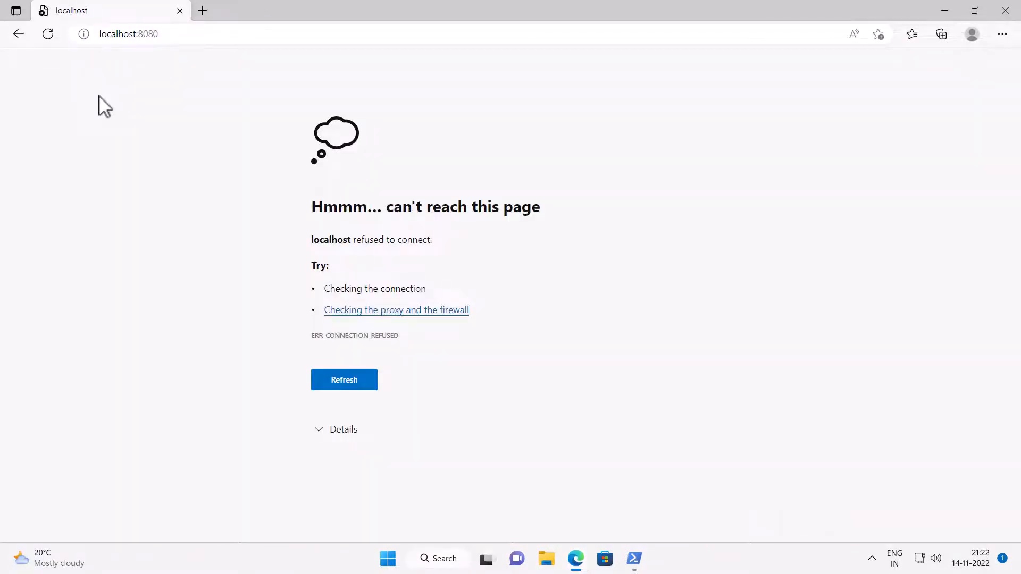
left_click(633, 559)
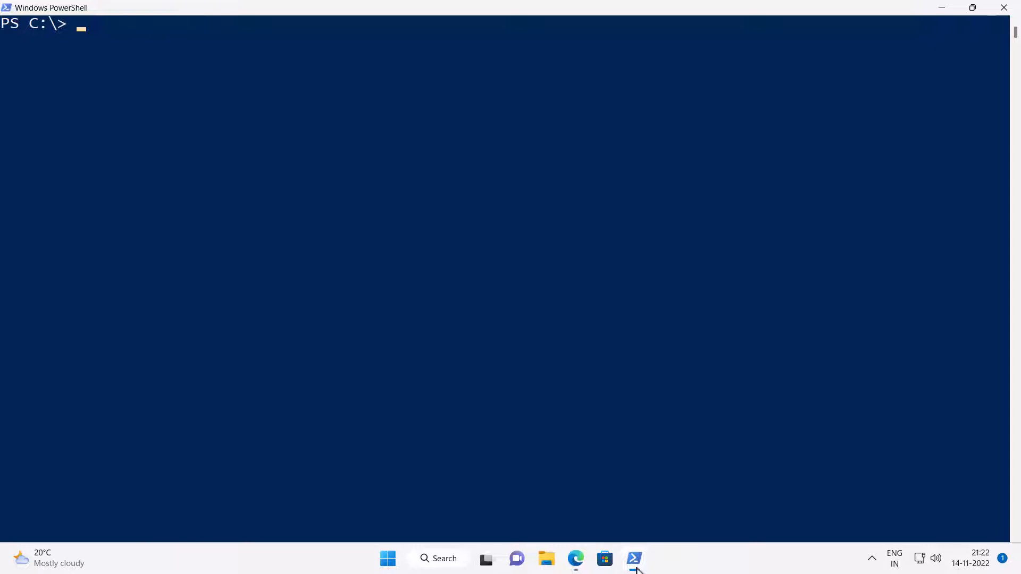
mouse_move(400, 348)
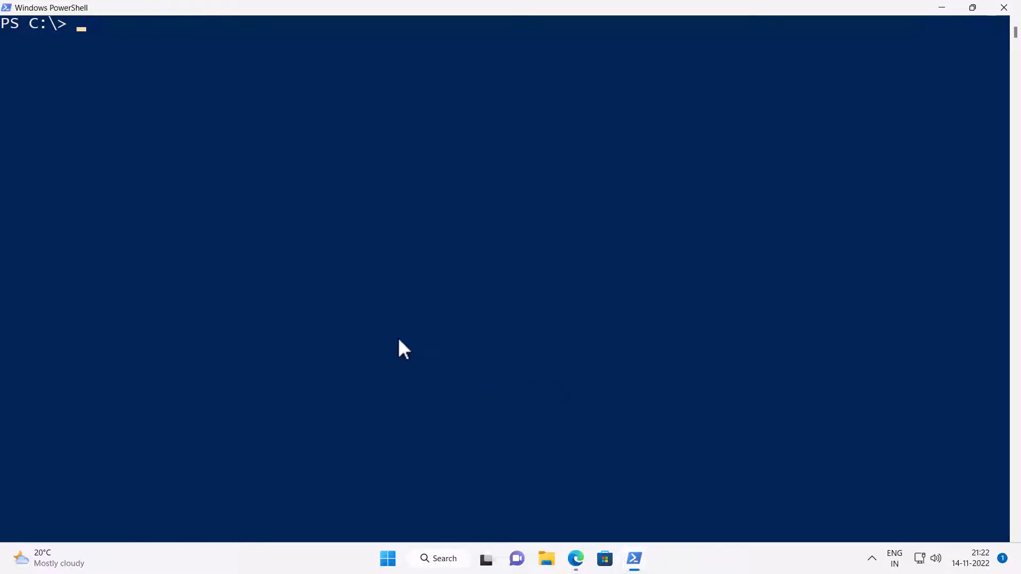
- Run an interactive nginx container with host port 8080 mapped to container port 80
type("docker contain")
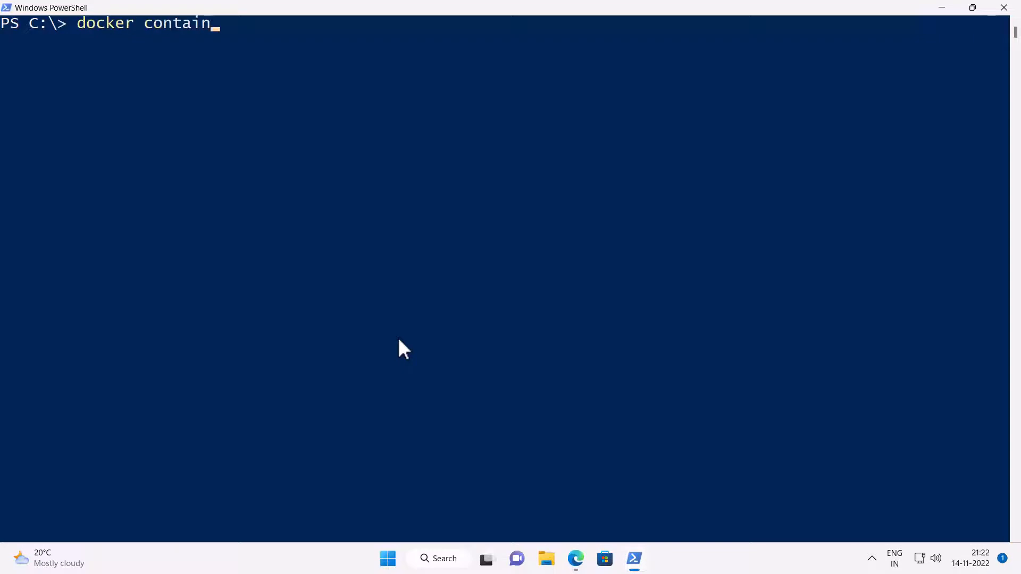
type("er run -it")
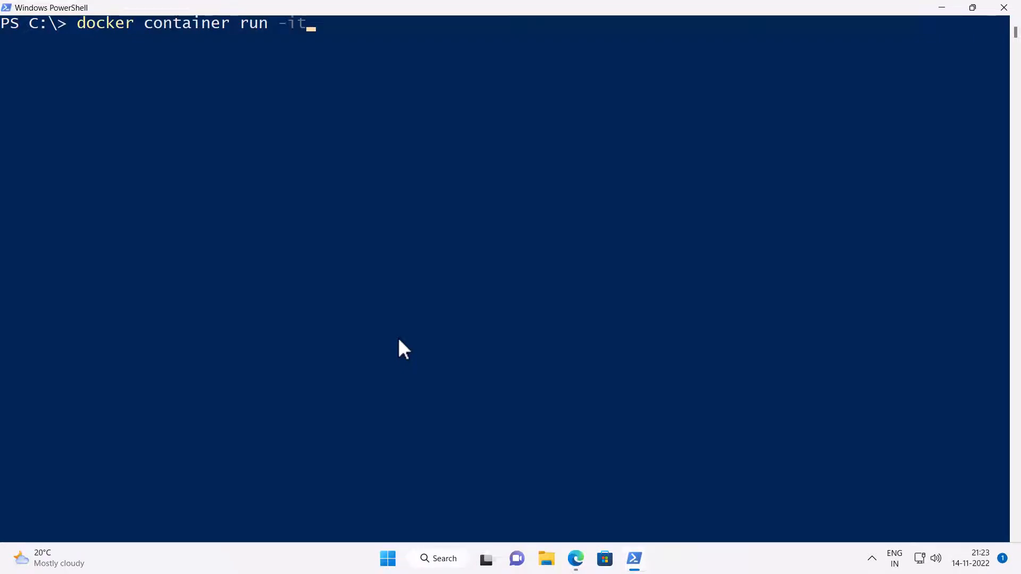
type("-p")
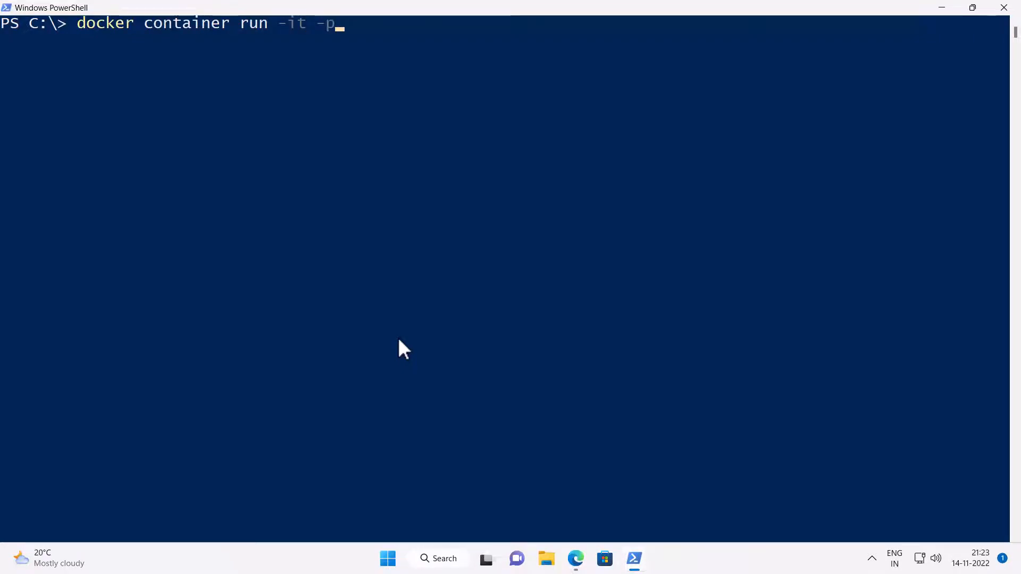
type("8080")
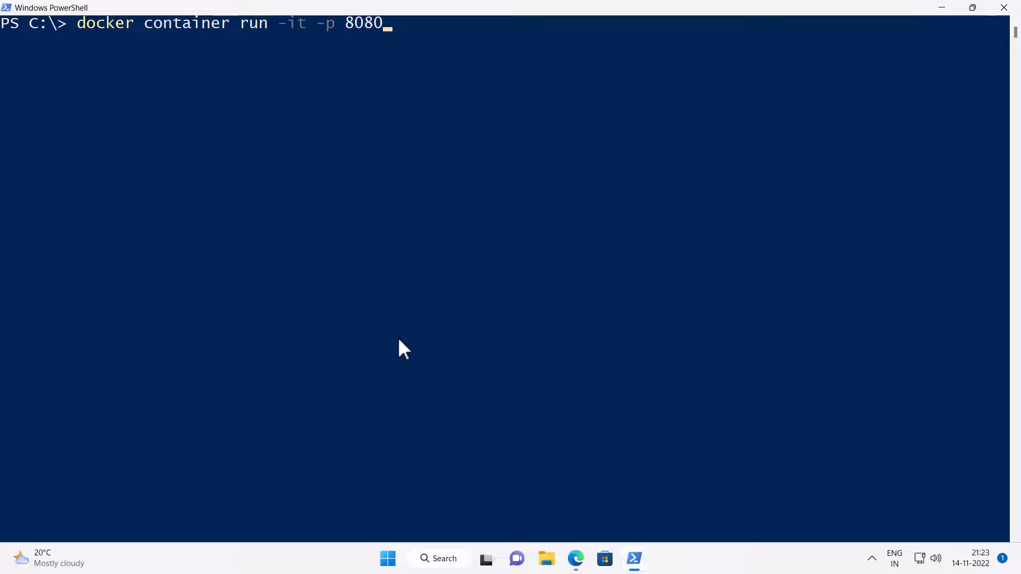
type(":80 ng")
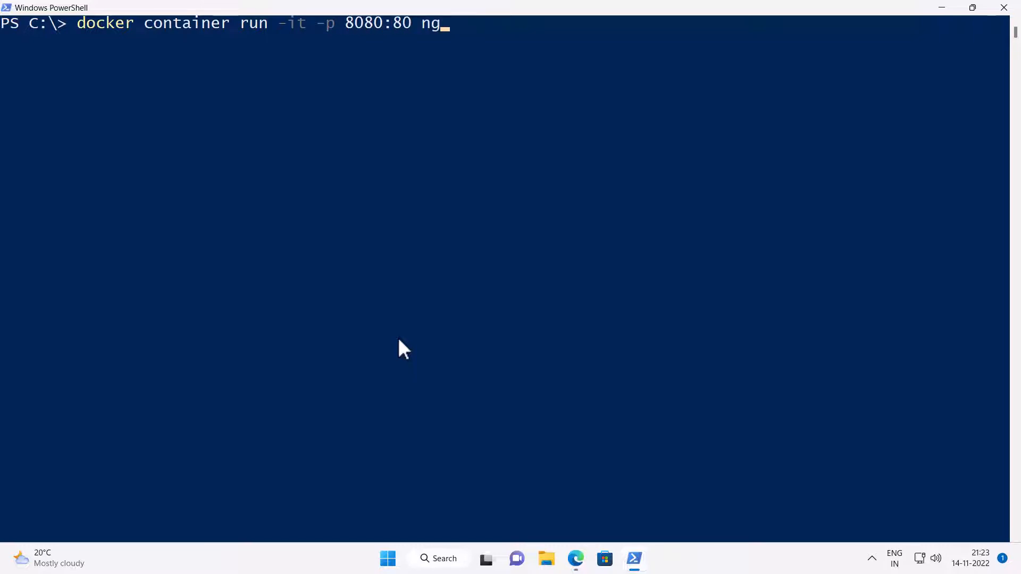
type("inx")
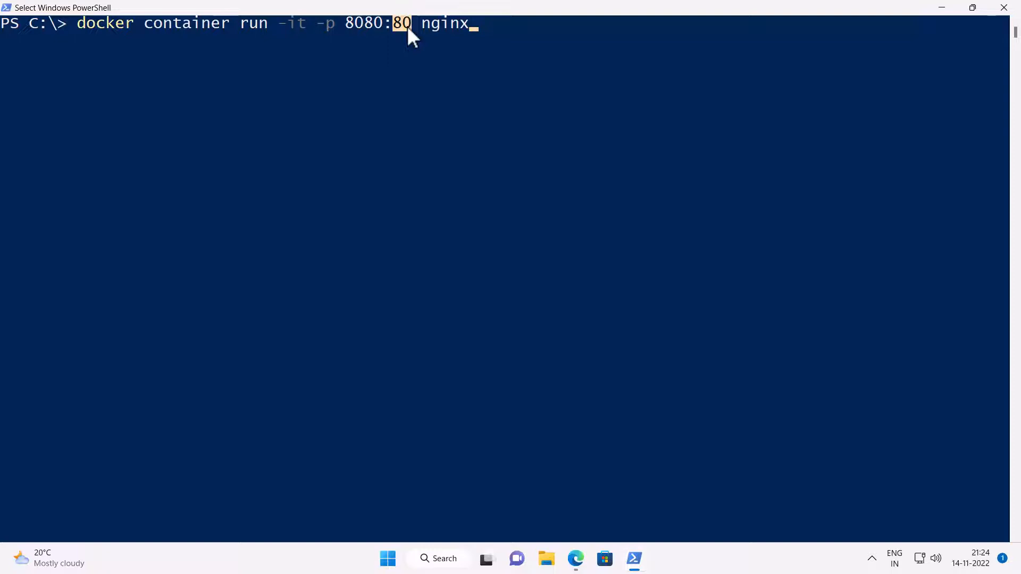
key("Return")
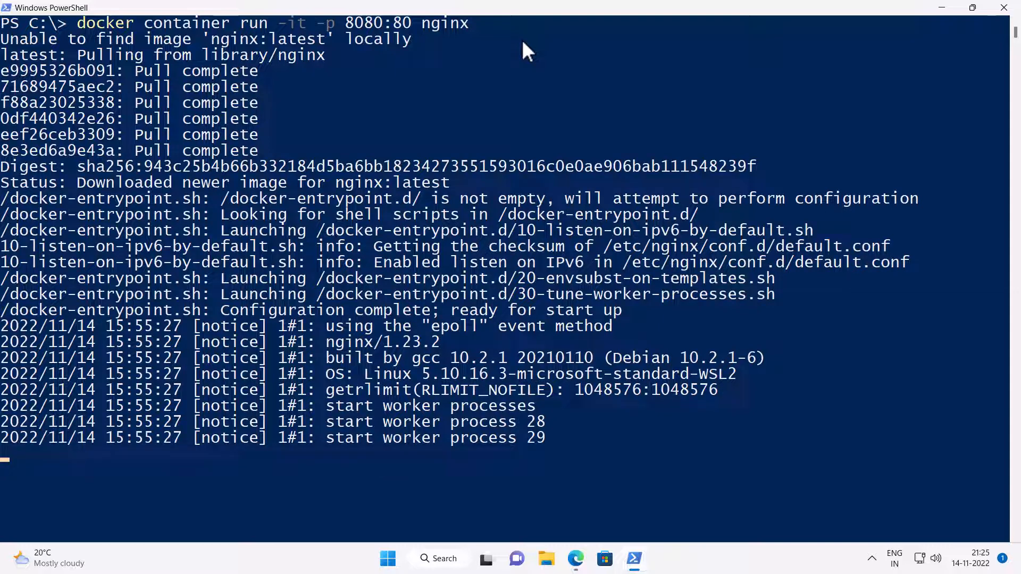
mouse_move(657, 124)
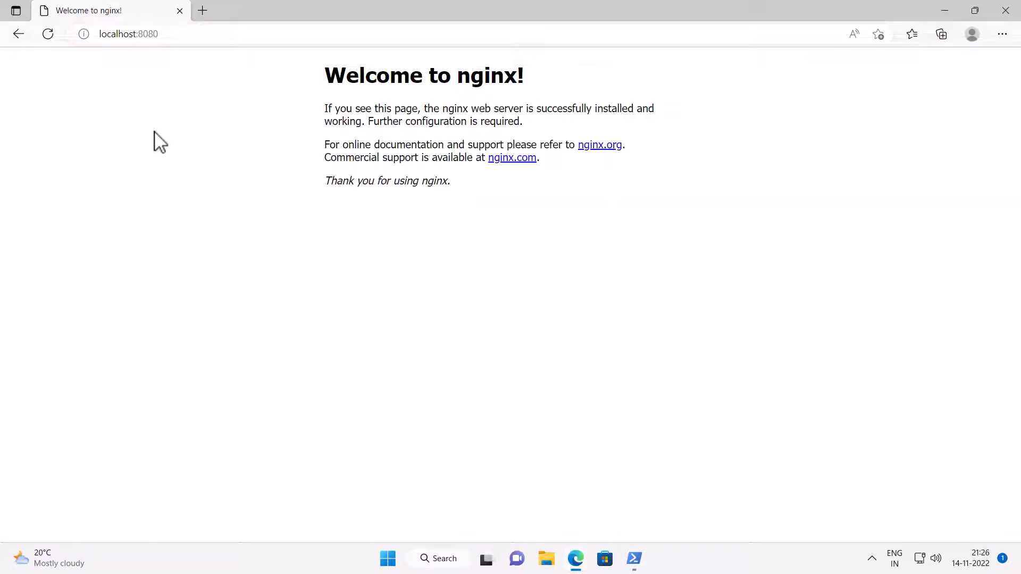
mouse_move(299, 101)
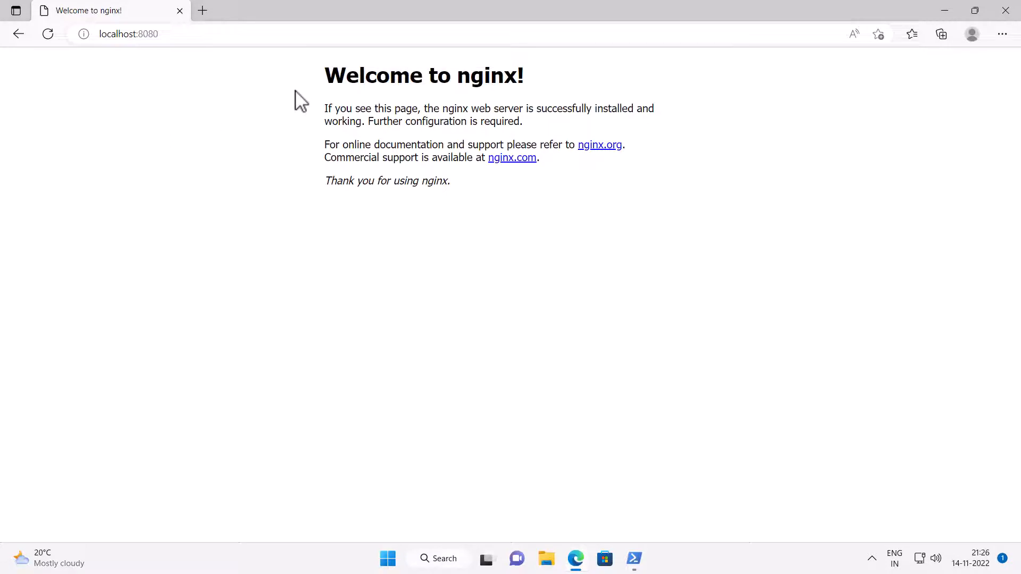
- Bring PowerShell forward to read nginx's GET request and favicon log lines
left_click(633, 559)
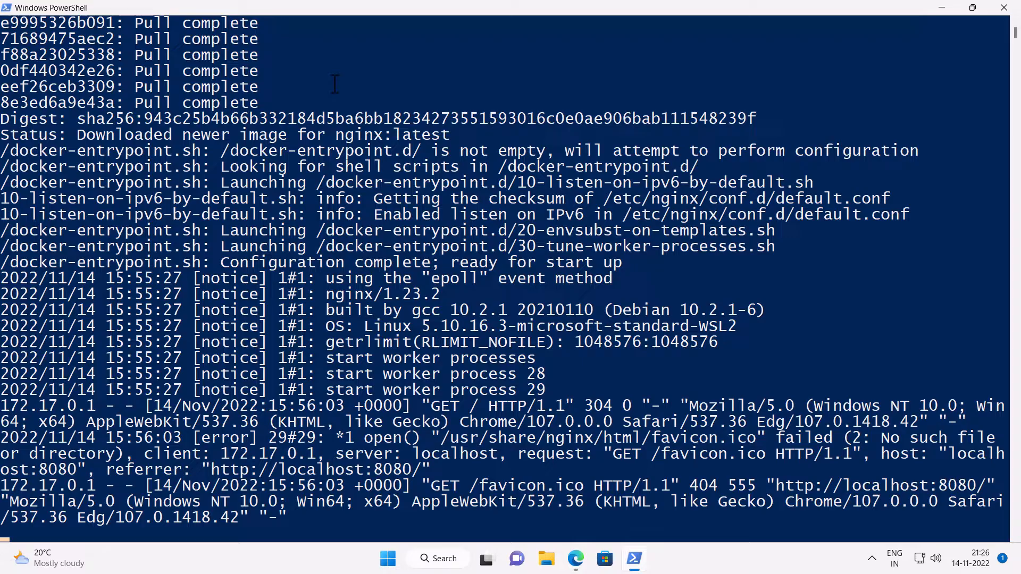
mouse_move(72, 484)
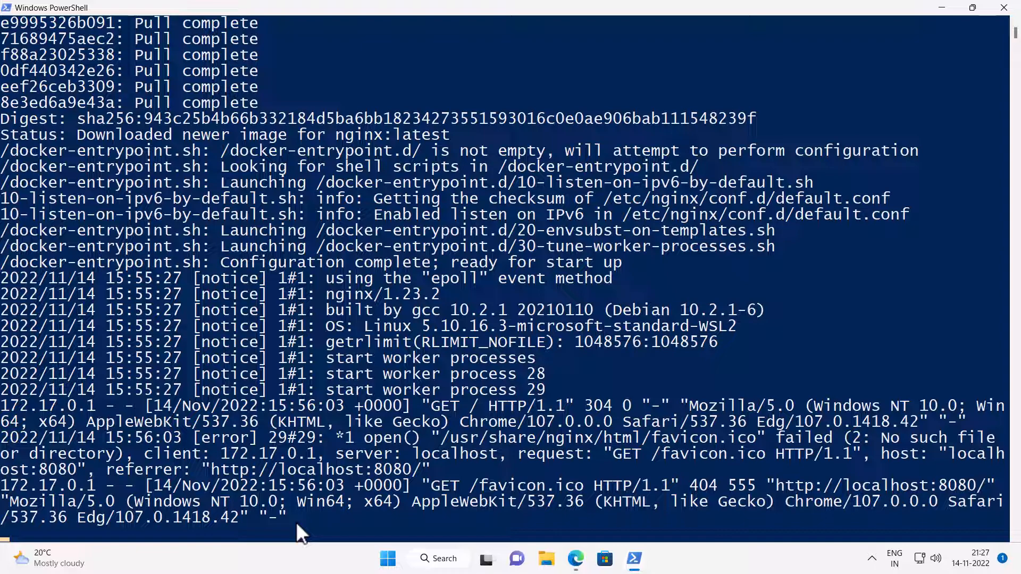
- Stop the nginx server and force-remove the nginx image with docker rmi -f nginx
key("ctrl+c")
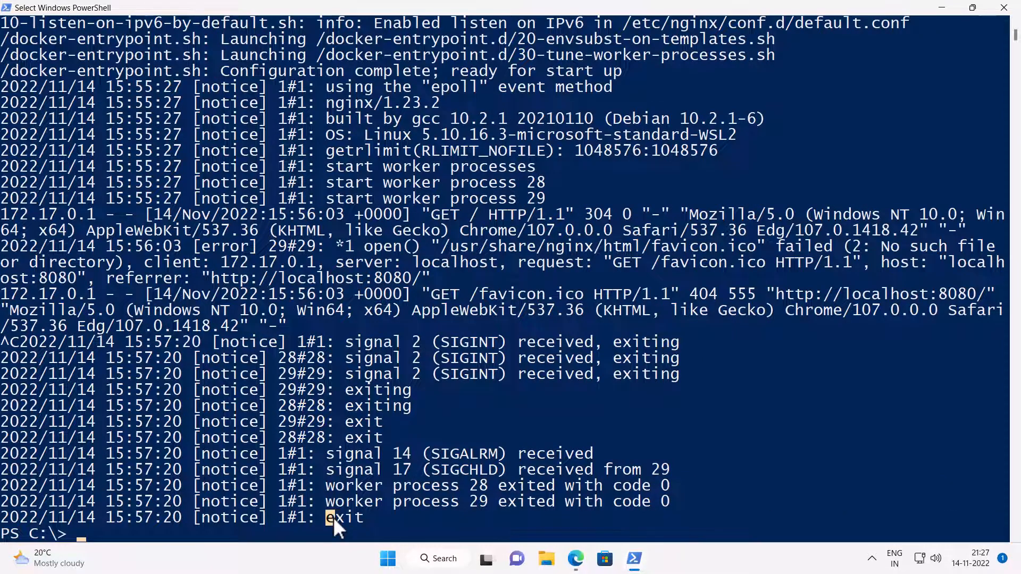
double_click(344, 517)
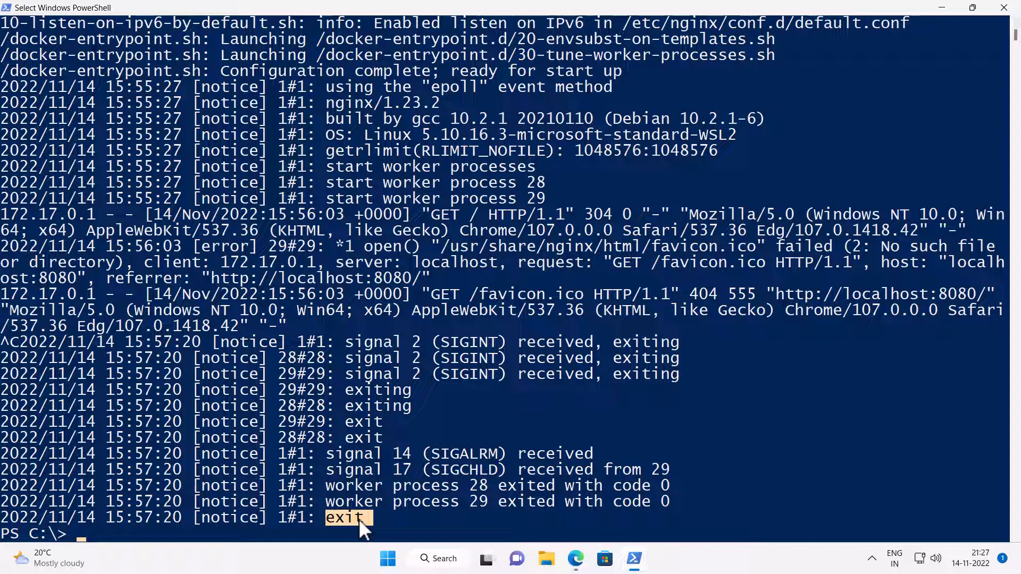
type("docker image ls")
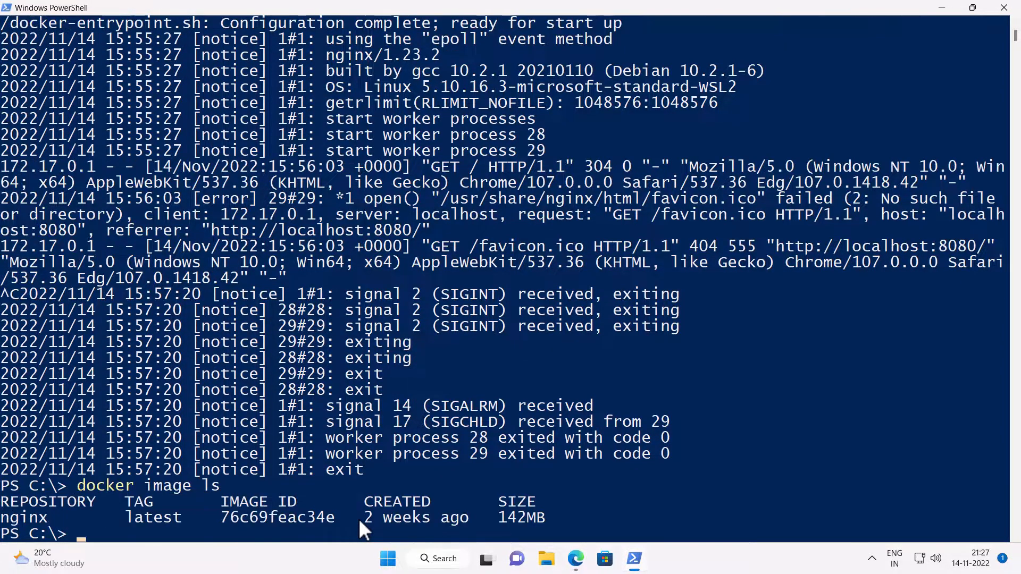
mouse_move(127, 540)
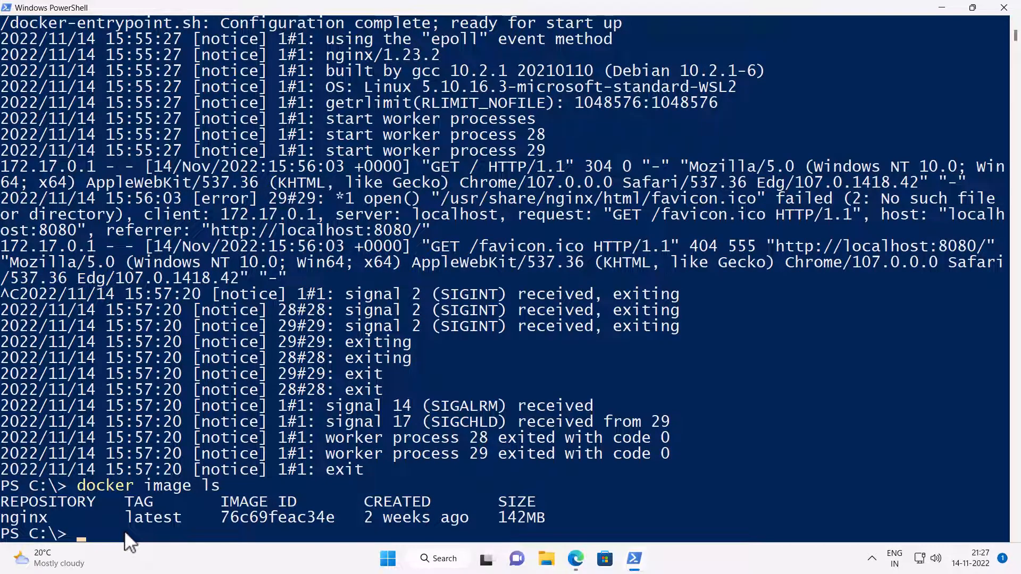
type("do")
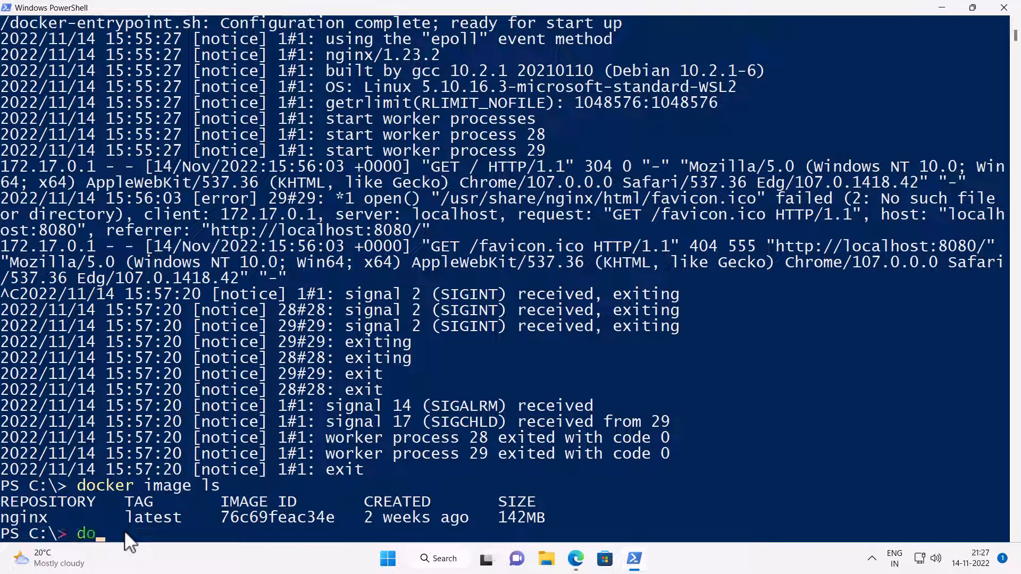
type("cker r")
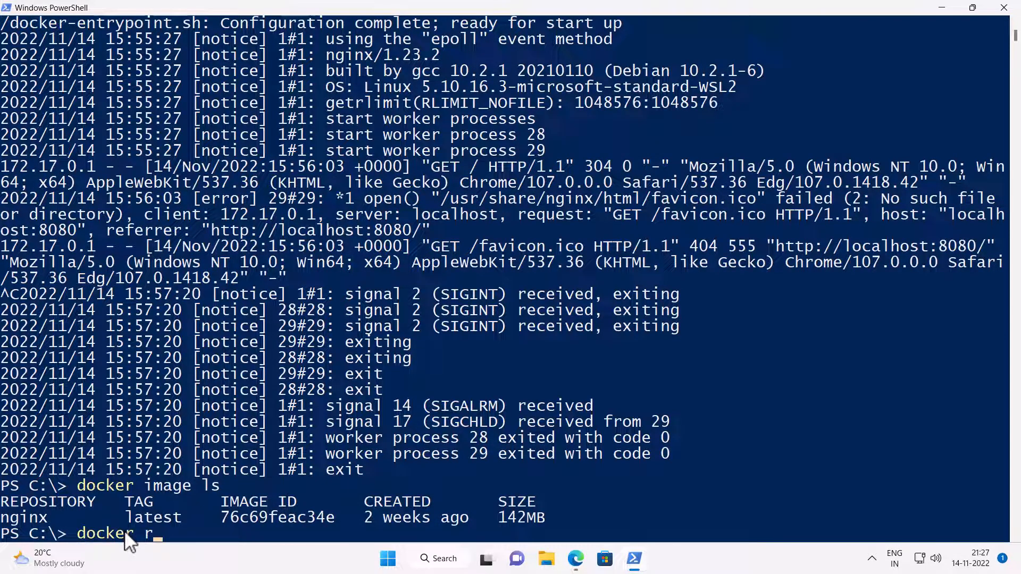
type("mi -f nginx")
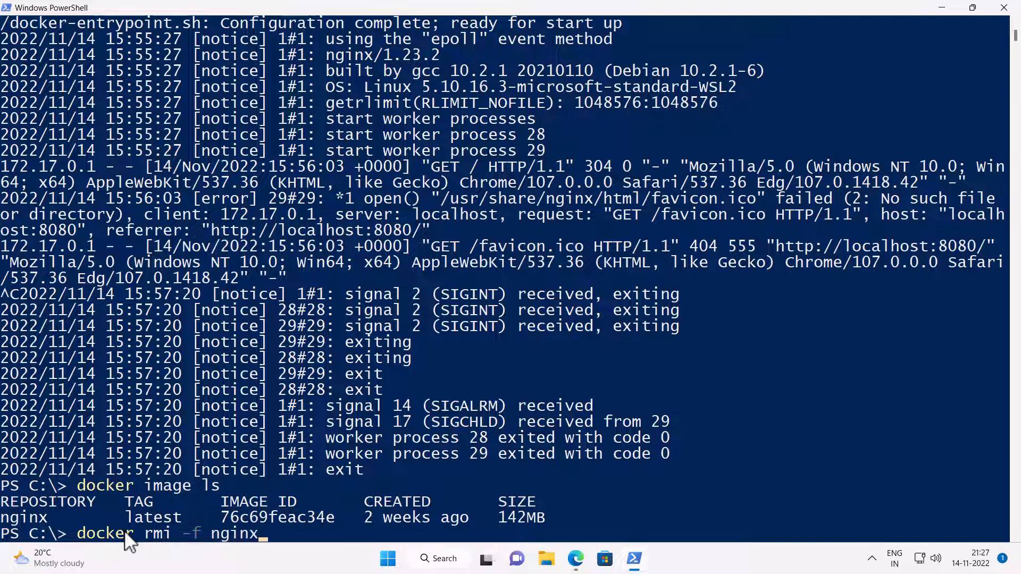
key("Return")
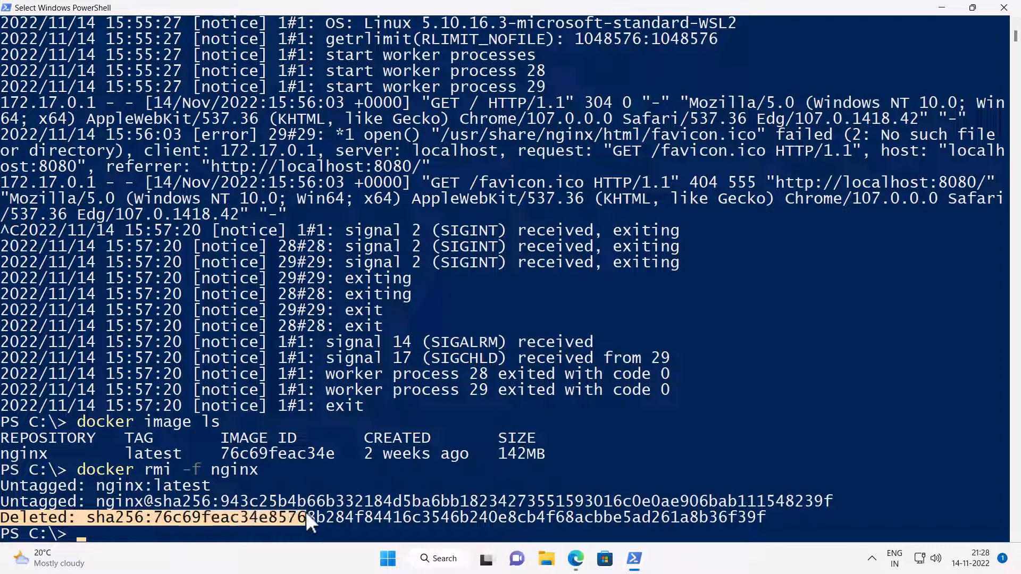
- List local images to confirm none remain, then clear the terminal
type("d")
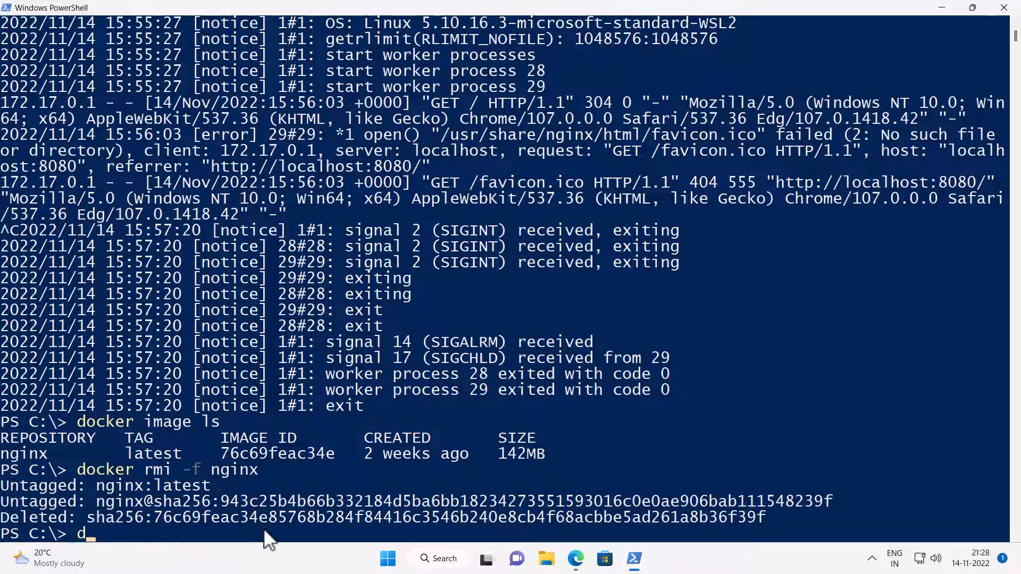
type("ocker image ls")
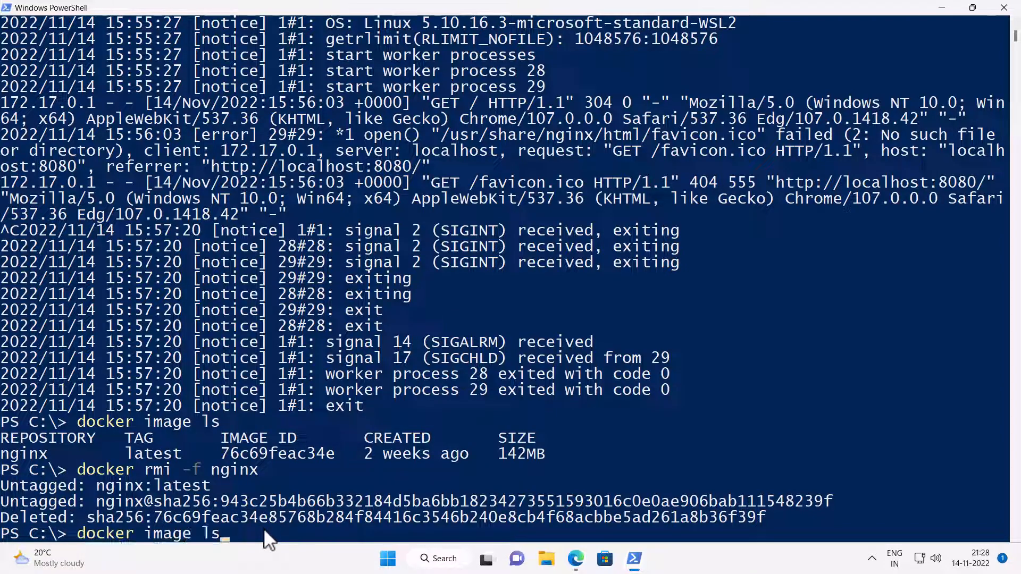
key("Return")
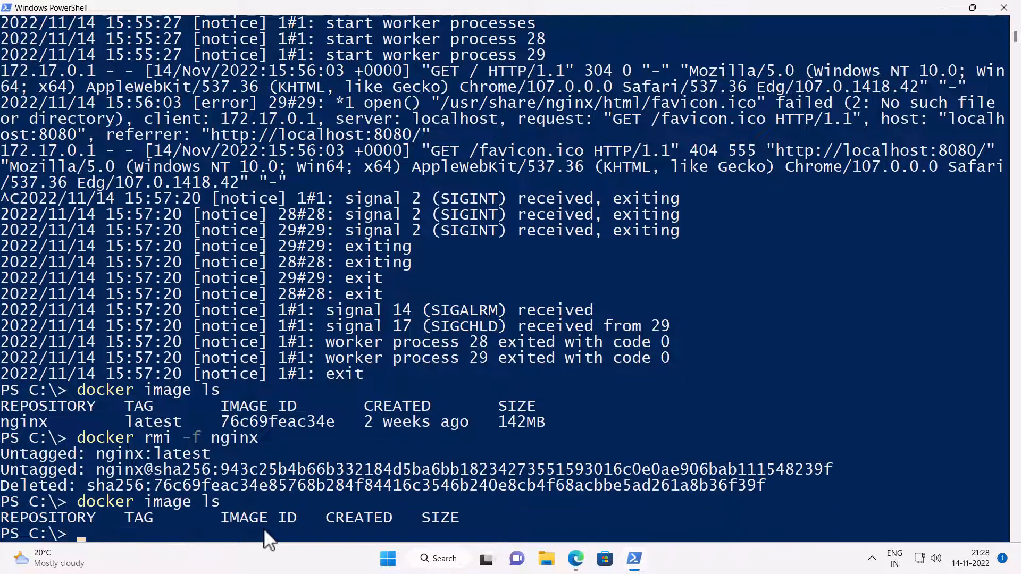
type("clear")
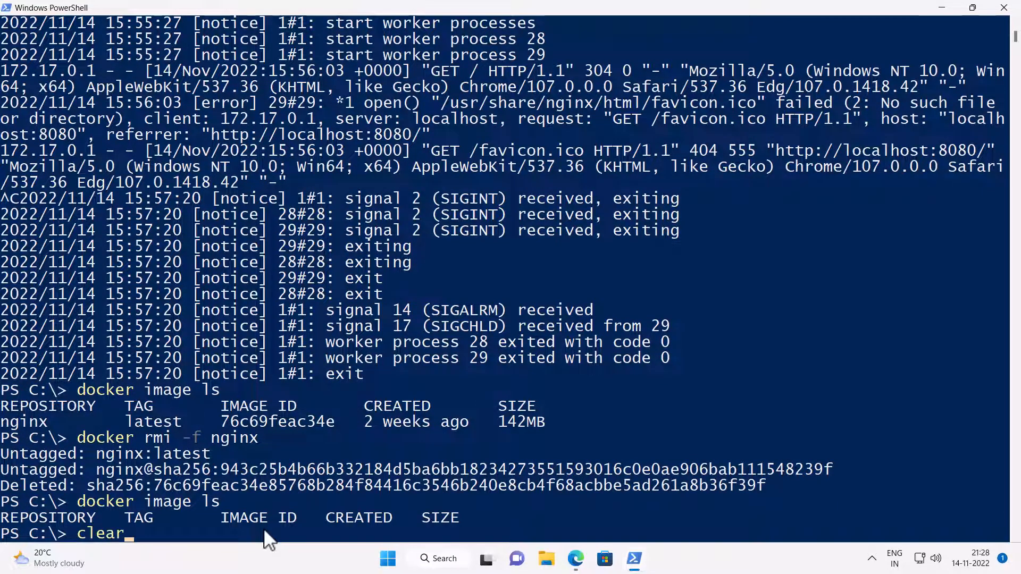
key("Return")
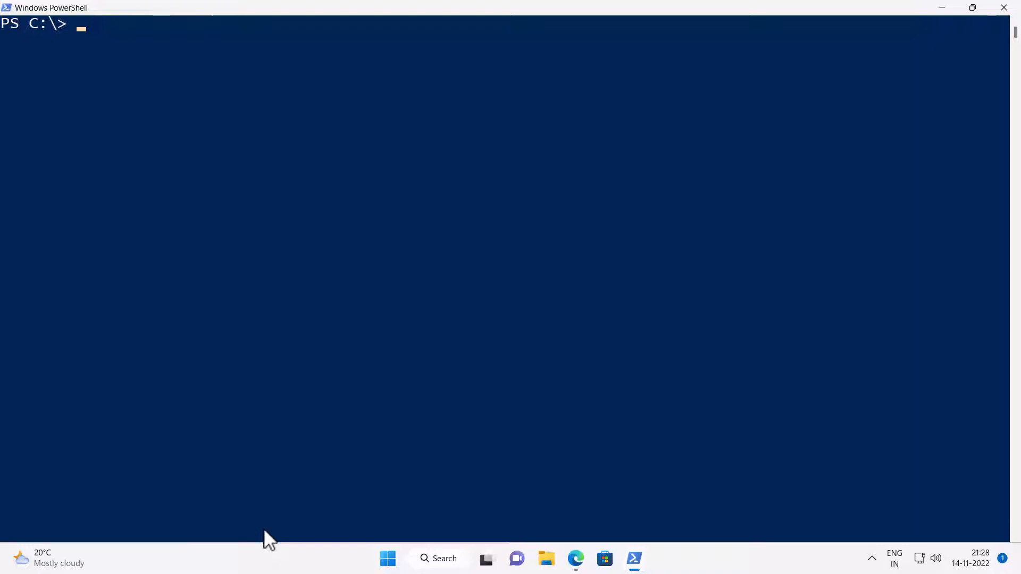
- Type 'docker container run -it -p 8080:80 httpd' at the prompt without running it
type("docker")
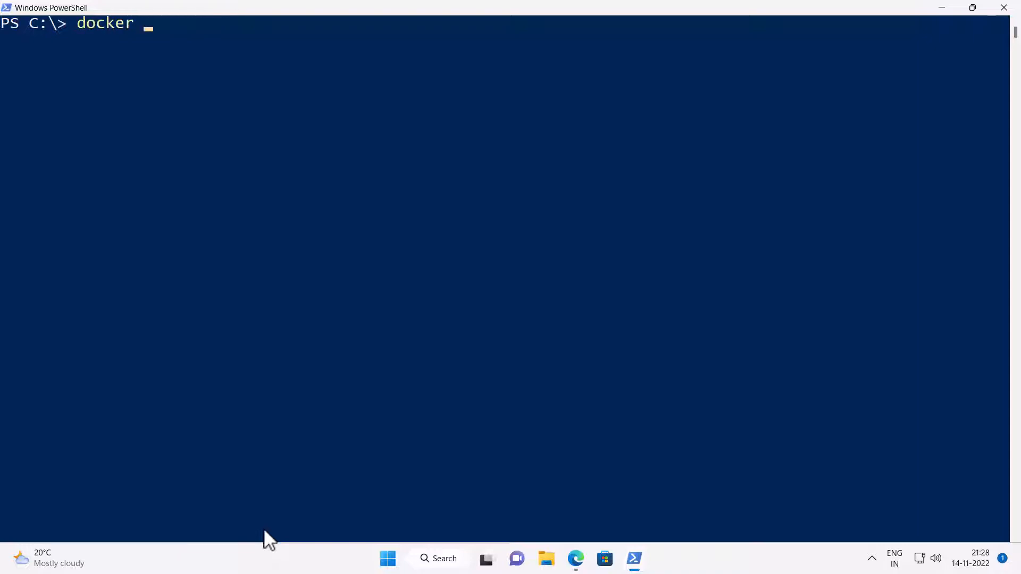
type("container run")
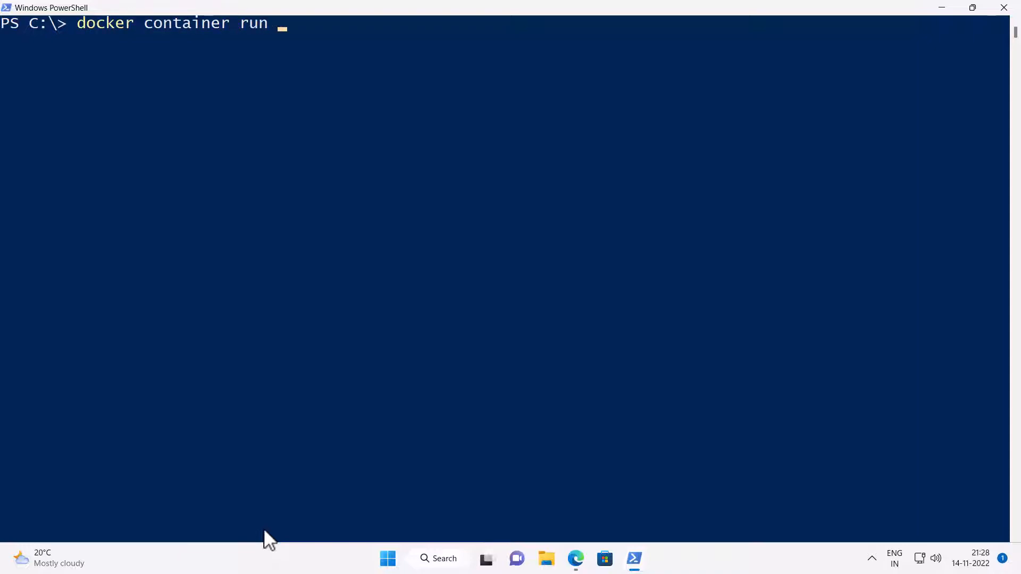
type("-it -p")
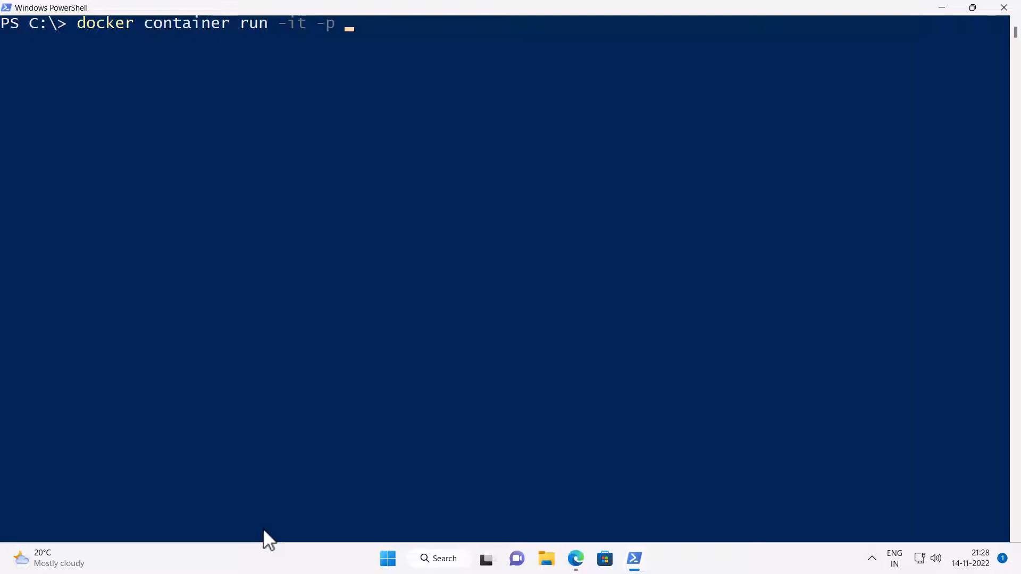
type("8080:")
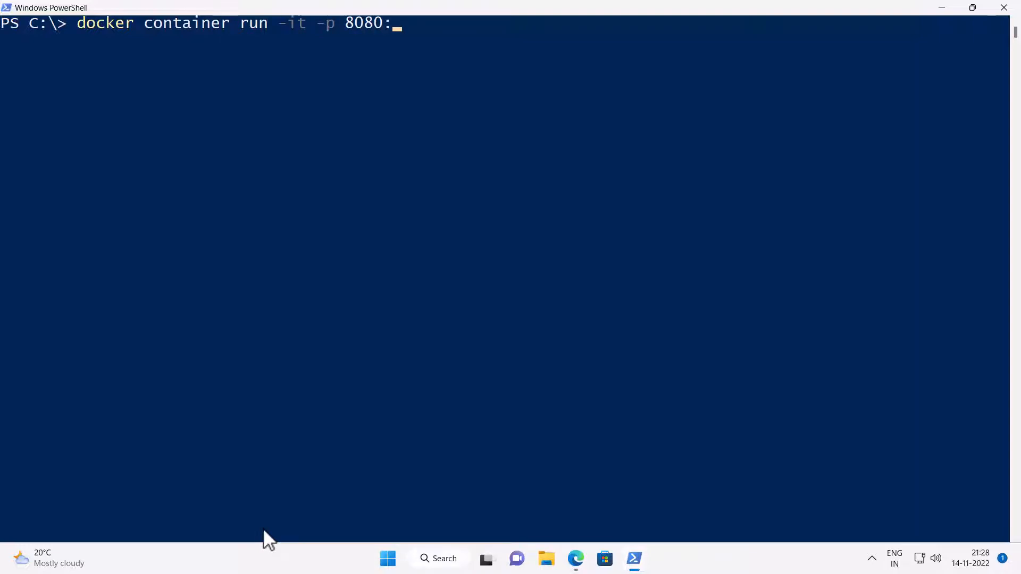
type("80 http")
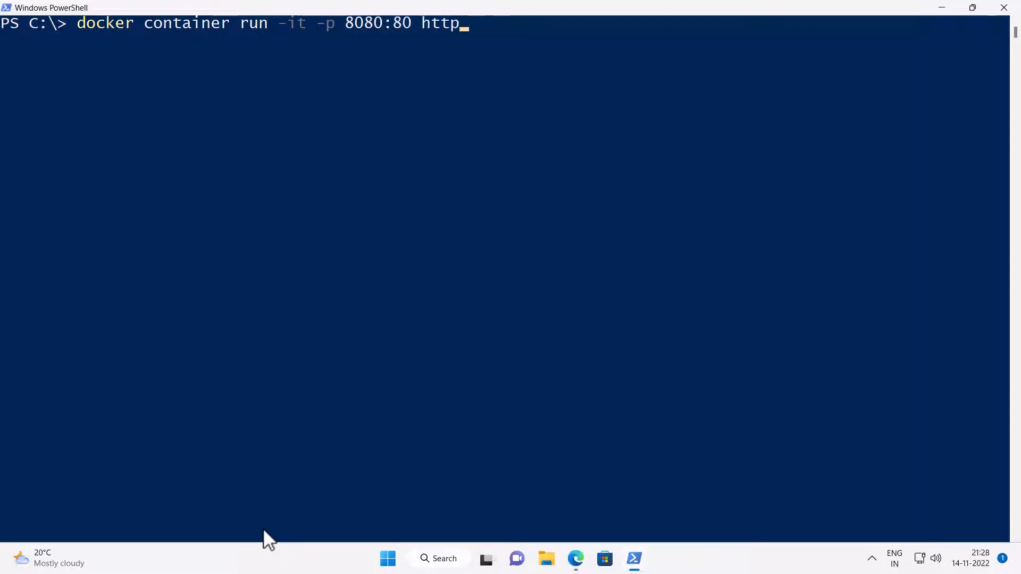
type("d")
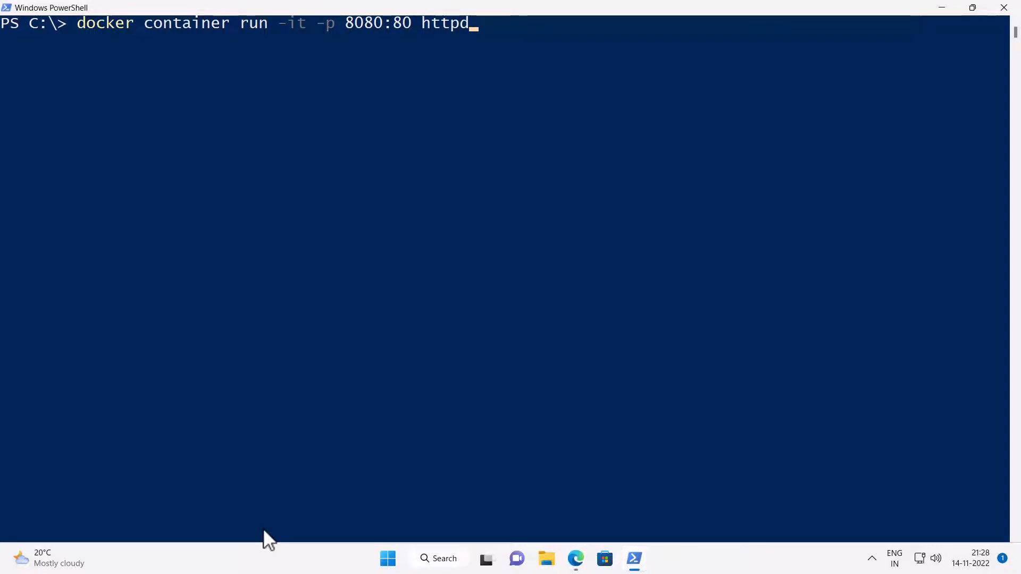
mouse_move(470, 421)
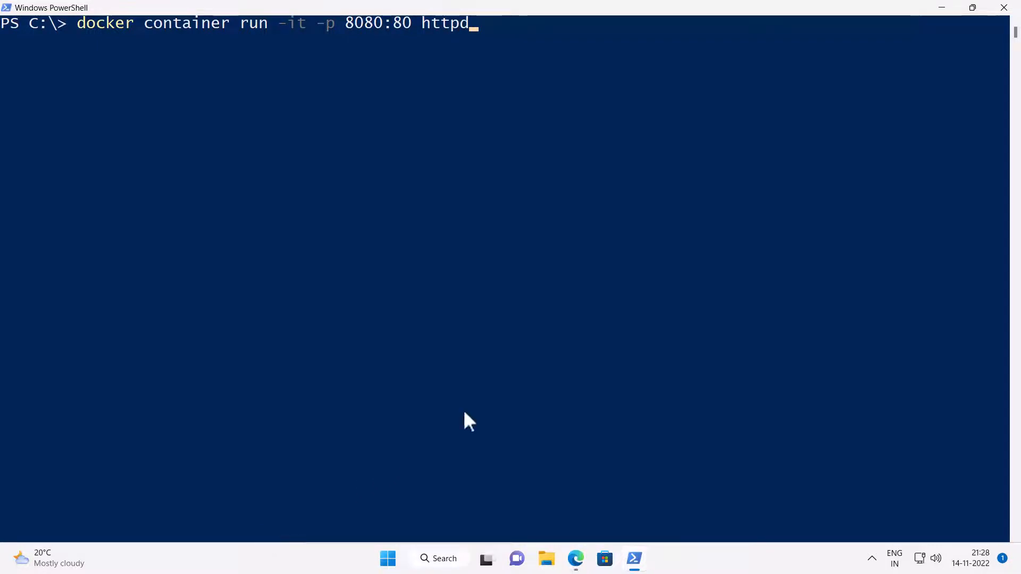
left_click(433, 26)
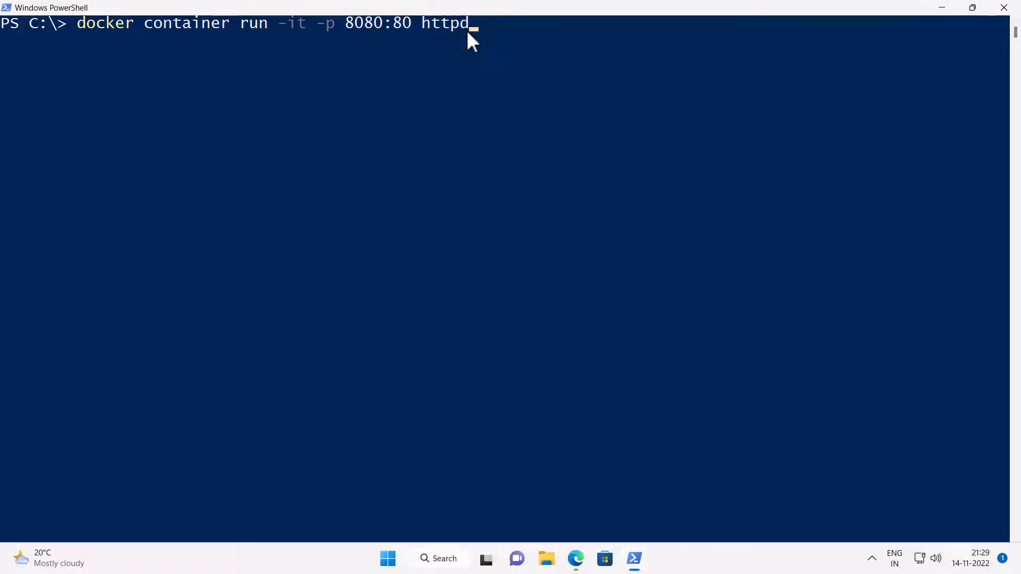
- Run the httpd container and refresh localhost:8080 in Edge to show 'It works!'
key("Return")
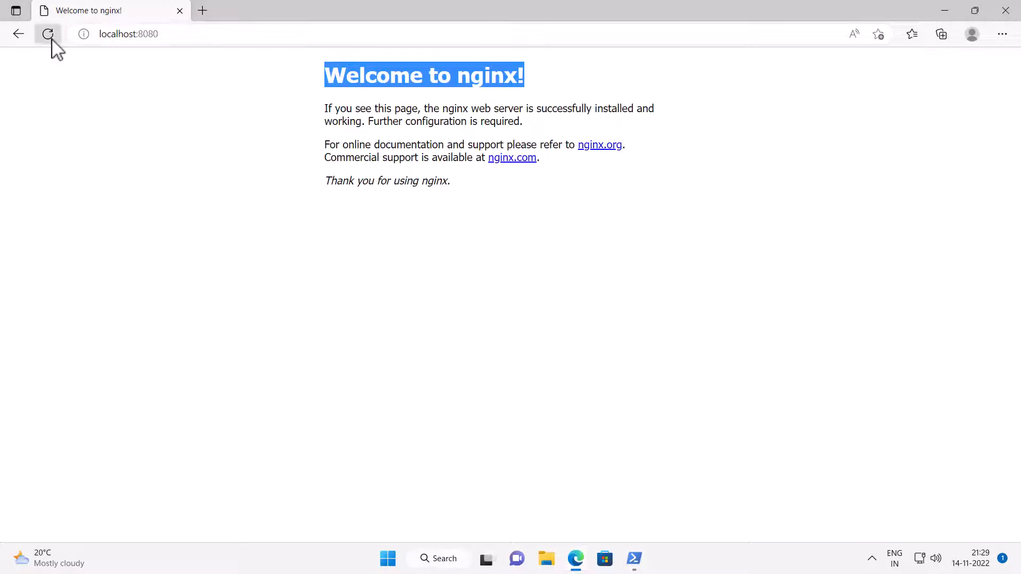
left_click(47, 34)
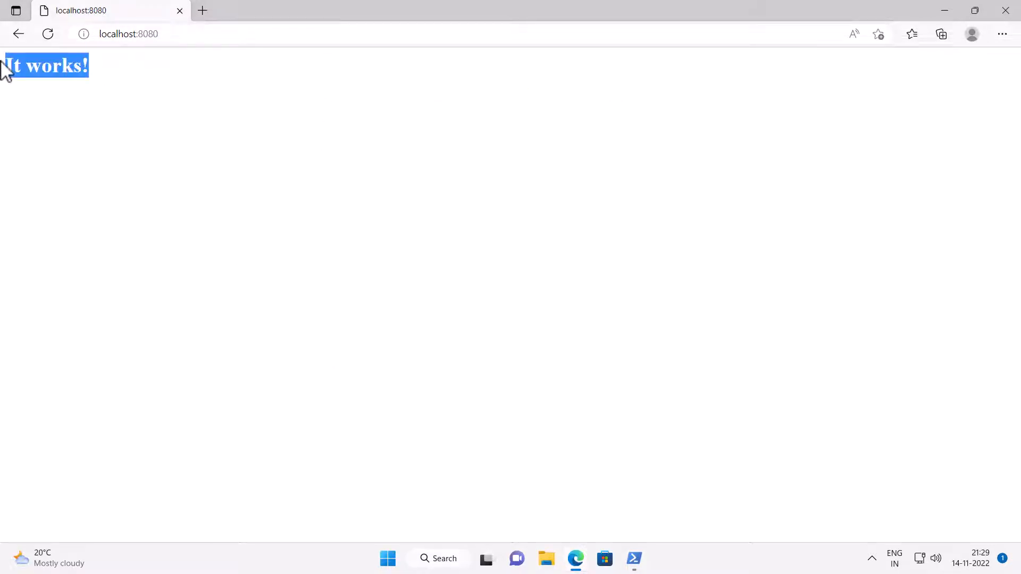
left_click(633, 558)
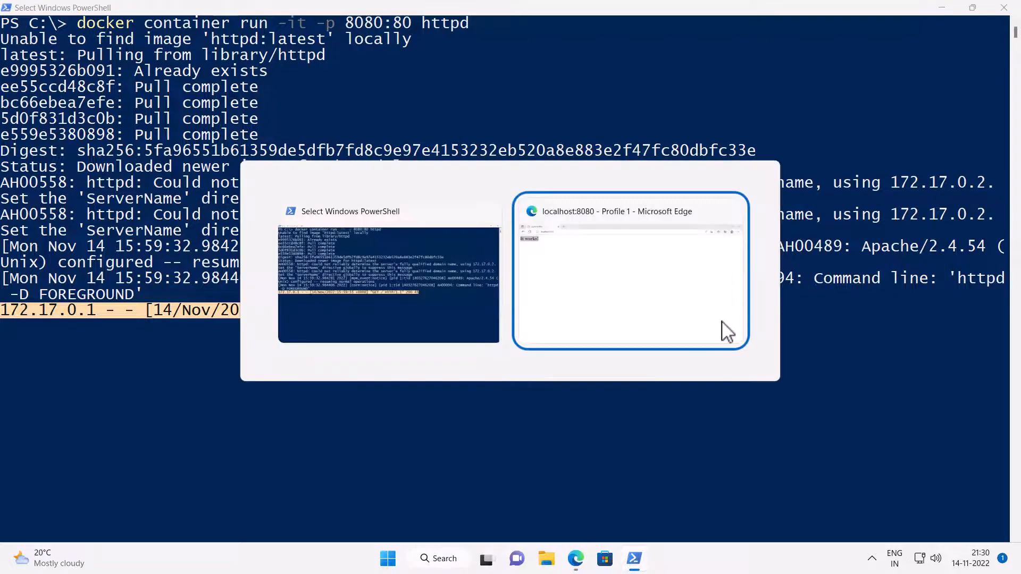
left_click(629, 270)
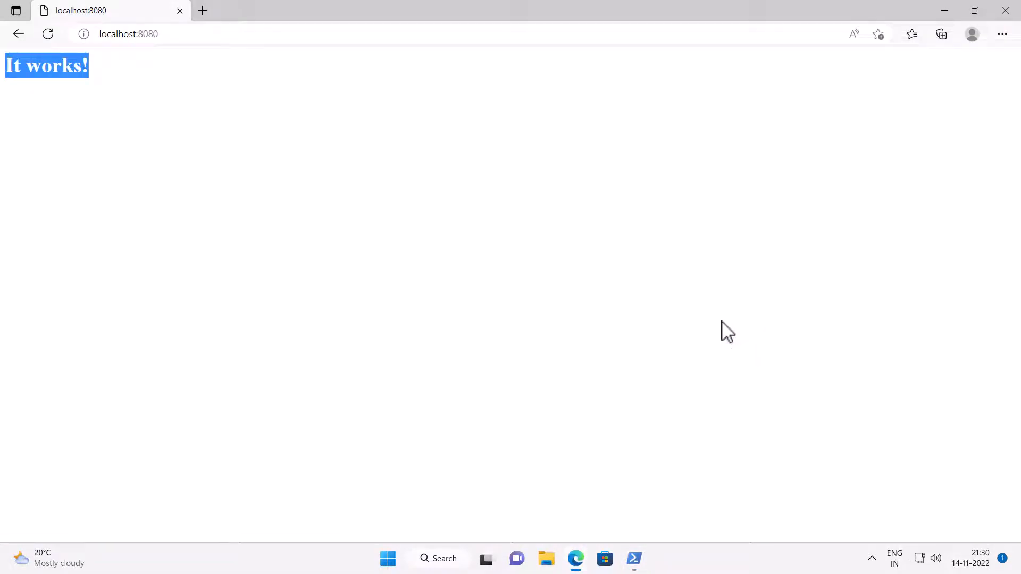
mouse_move(1005, 365)
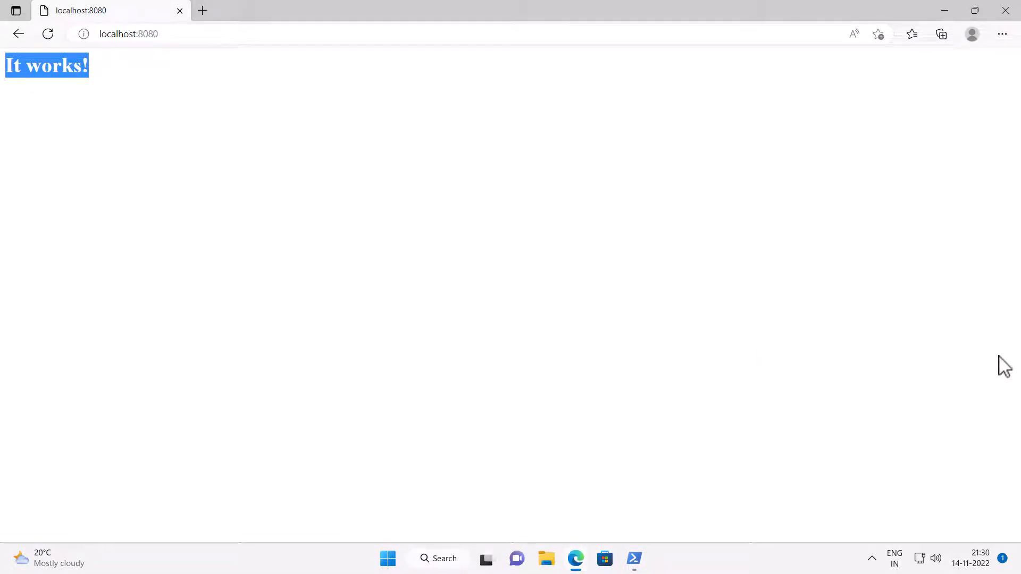
mouse_move(589, 273)
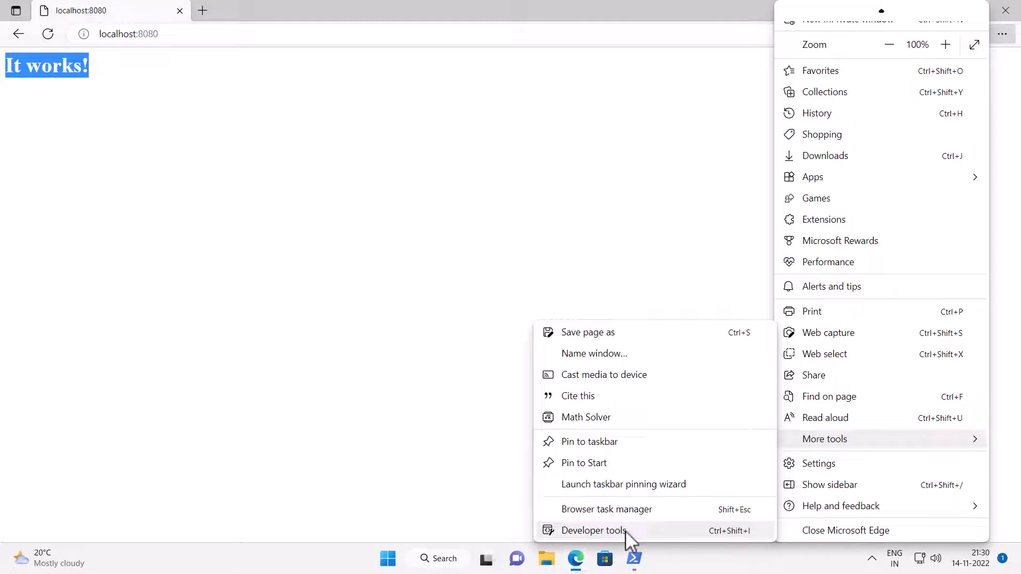
- In Developer tools Network, confirm the localhost request's Server header is Apache/2.4.54 (Unix)
left_click(593, 530)
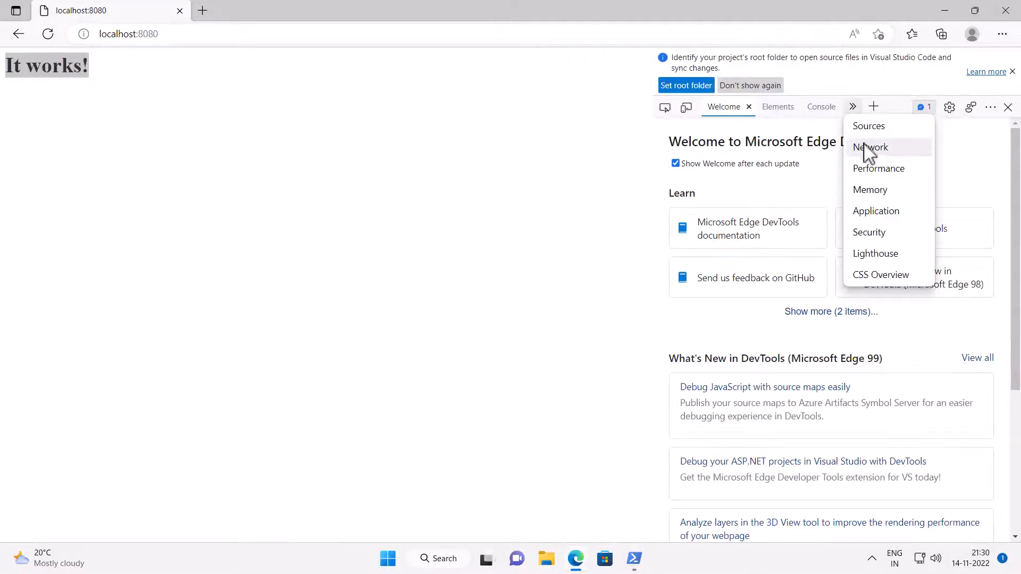
left_click(870, 147)
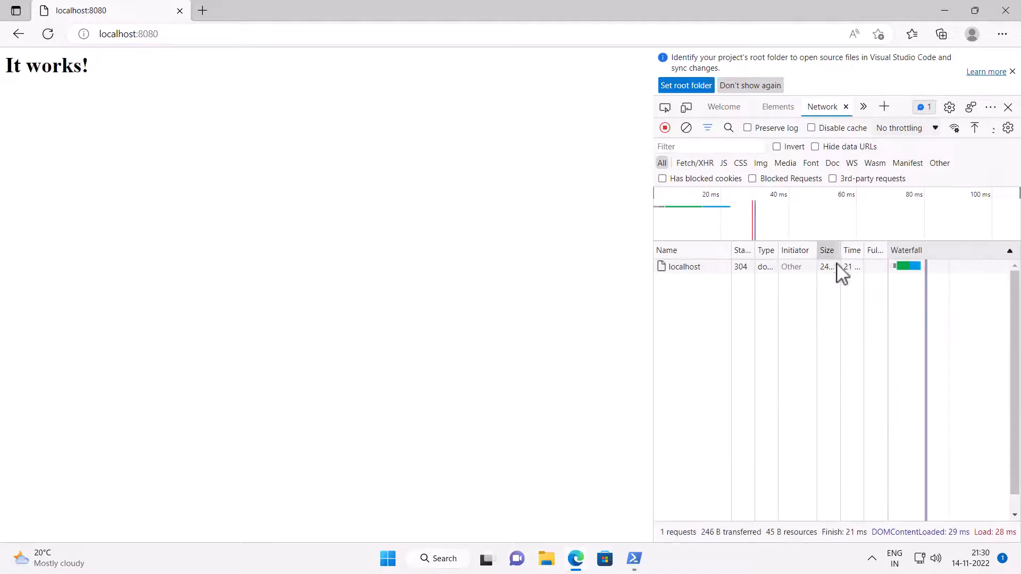
left_click(684, 266)
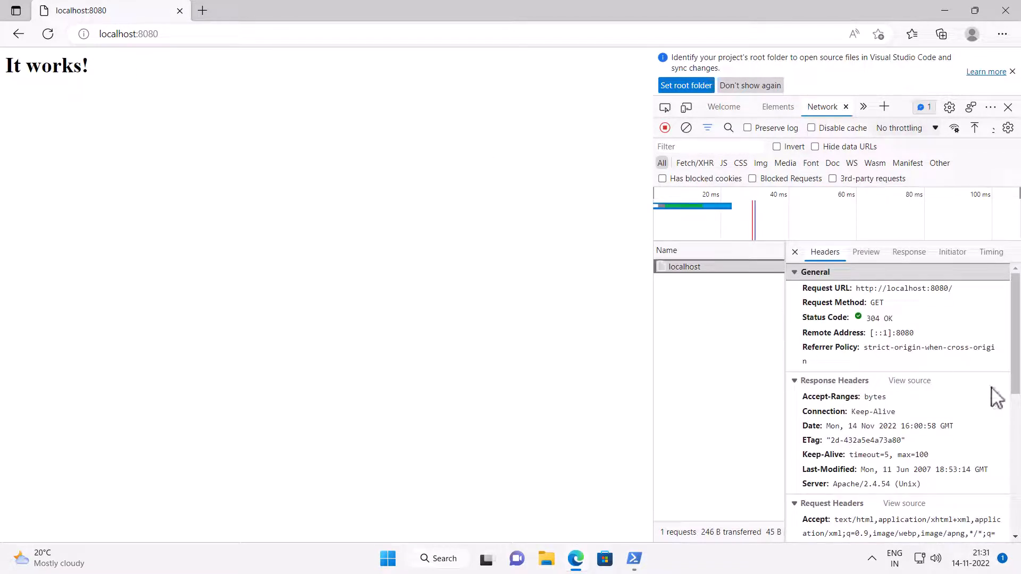
double_click(859, 484)
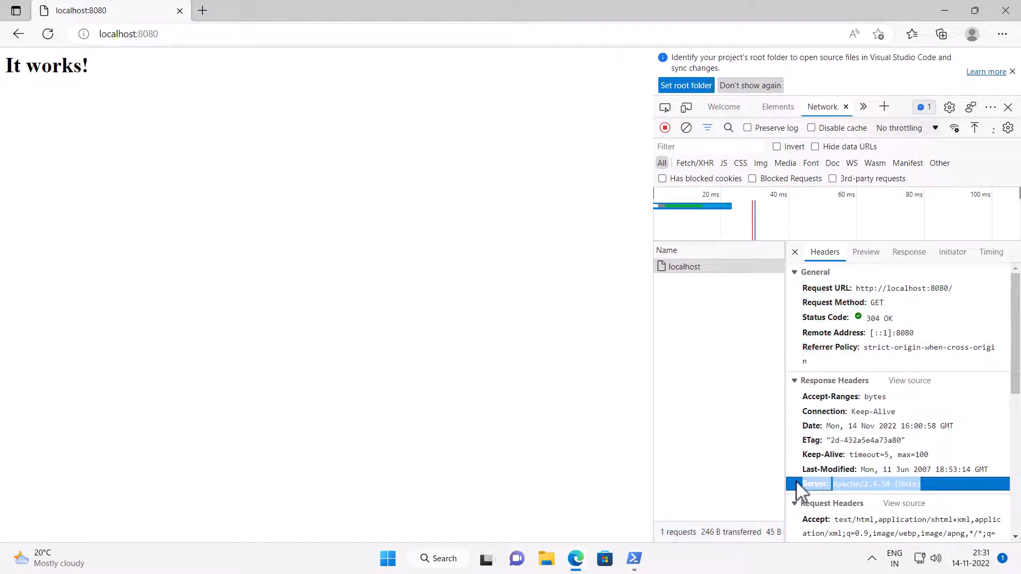
mouse_move(873, 502)
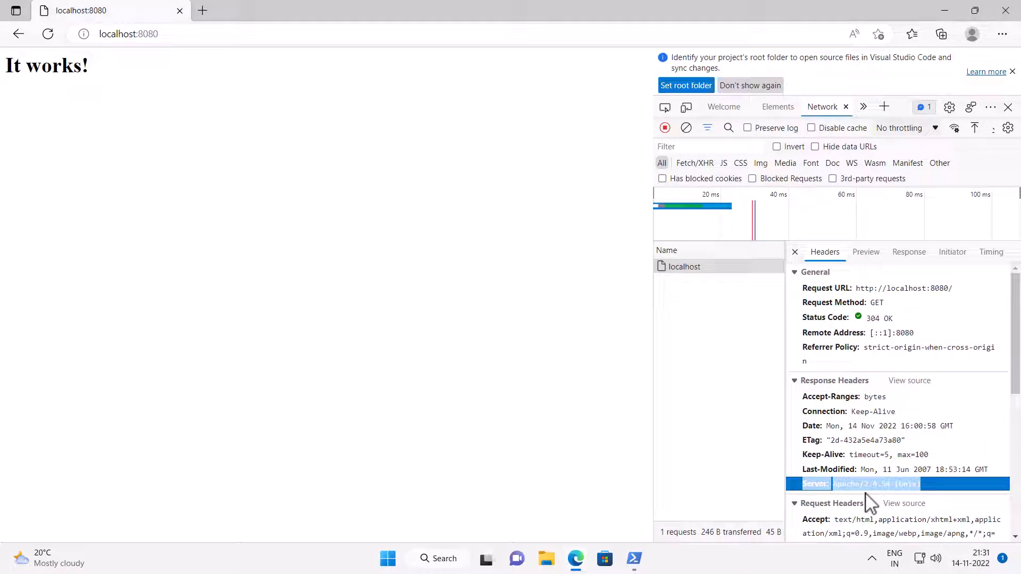
left_click(632, 558)
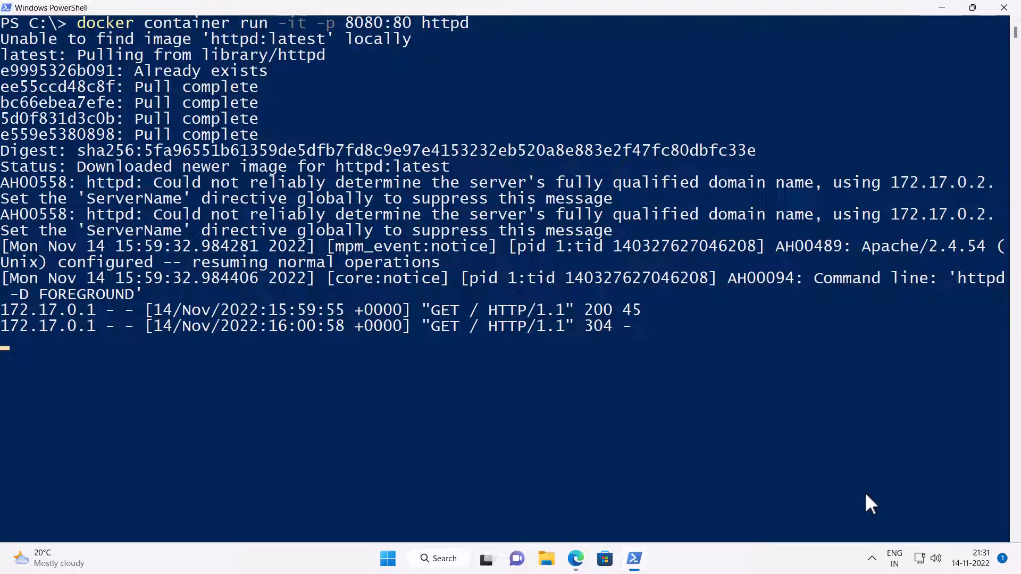
- Stop the httpd container with Ctrl+C, then switch to the browser
key("ctrl+c")
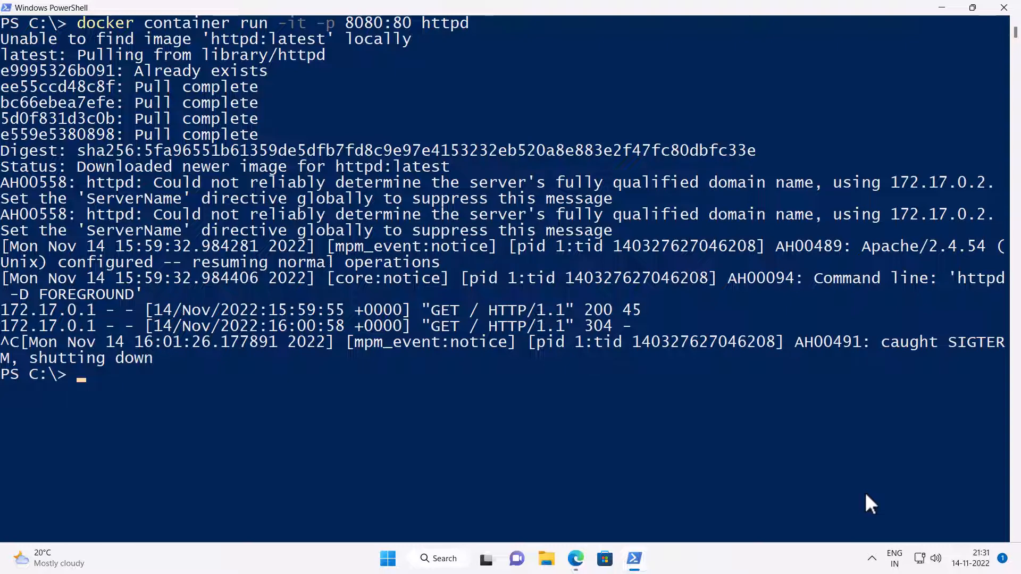
left_click(574, 558)
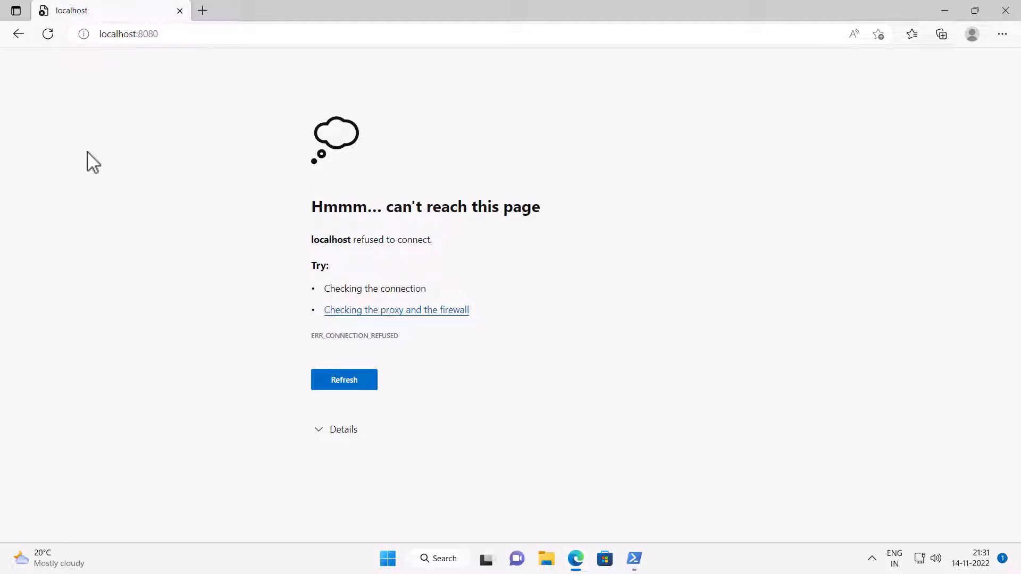
- Reload localhost:8080 twice and see ERR_CONNECTION_REFUSED
left_click(344, 380)
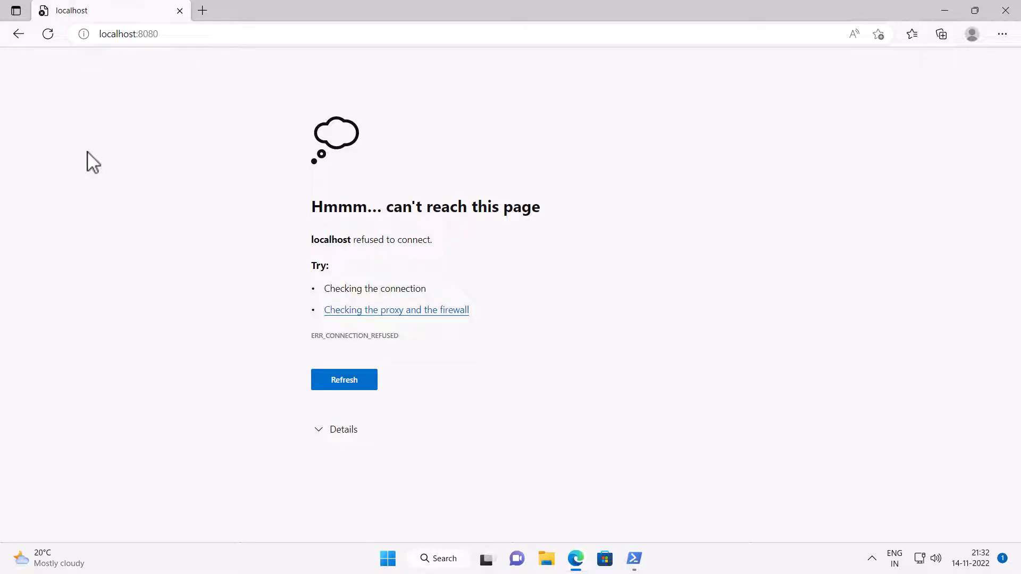
left_click(344, 380)
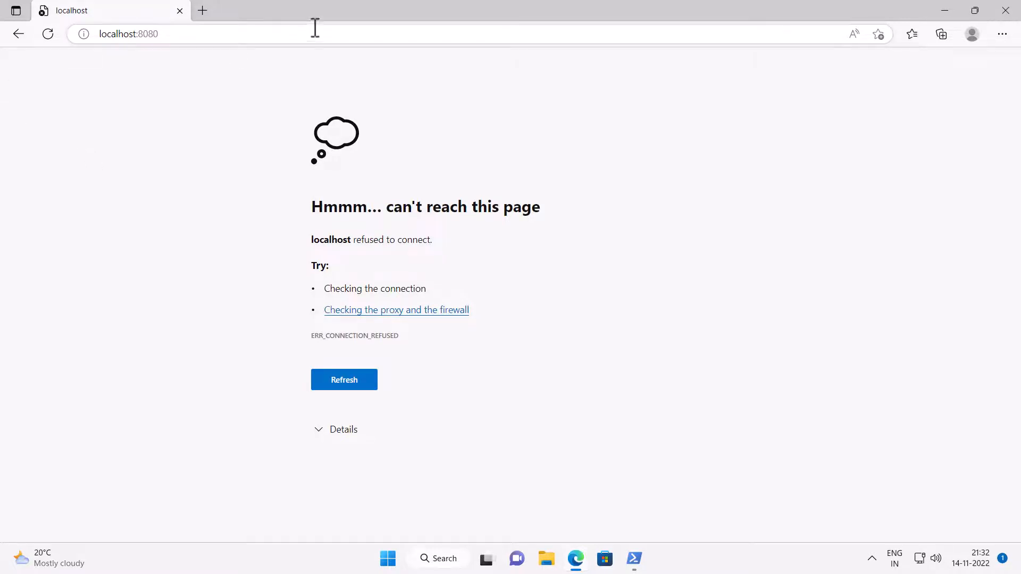
type("https://hub.docker.com")
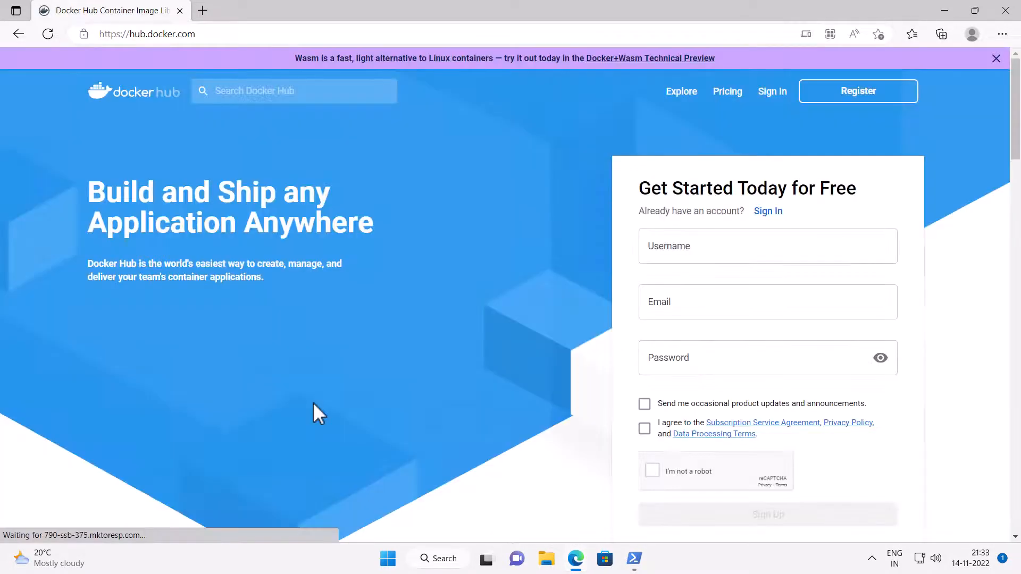
scroll("down", 3)
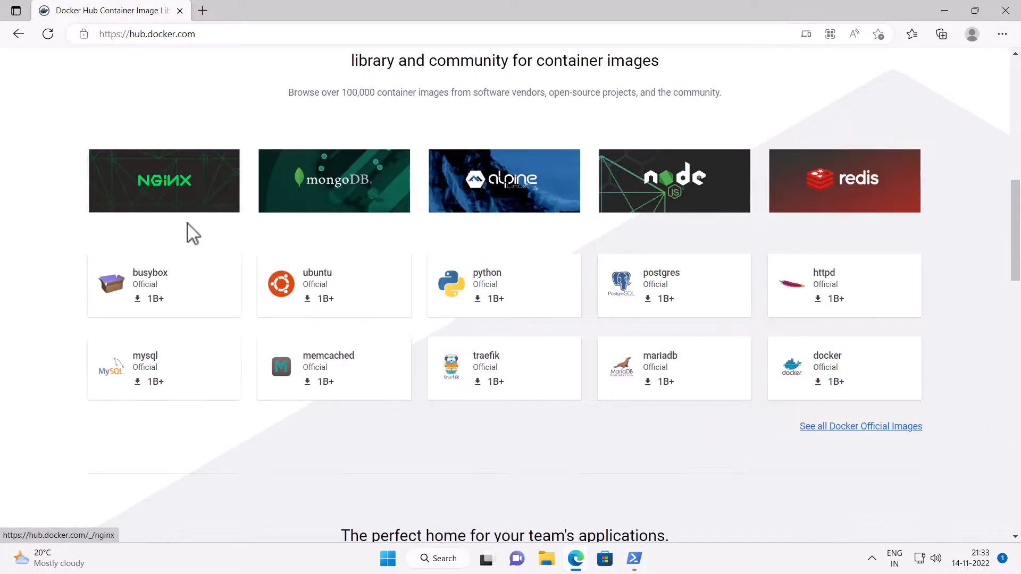
mouse_move(315, 202)
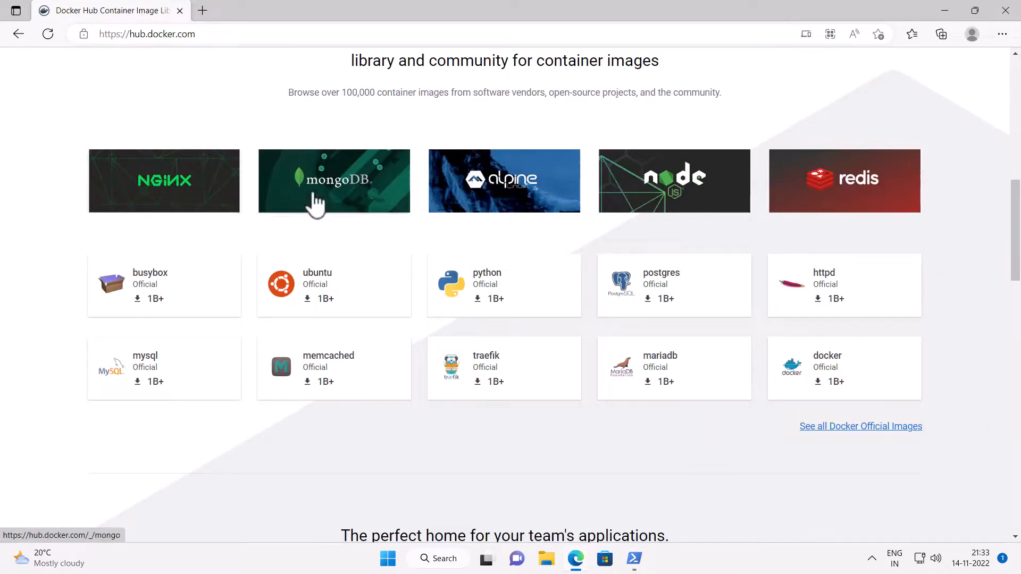
mouse_move(824, 202)
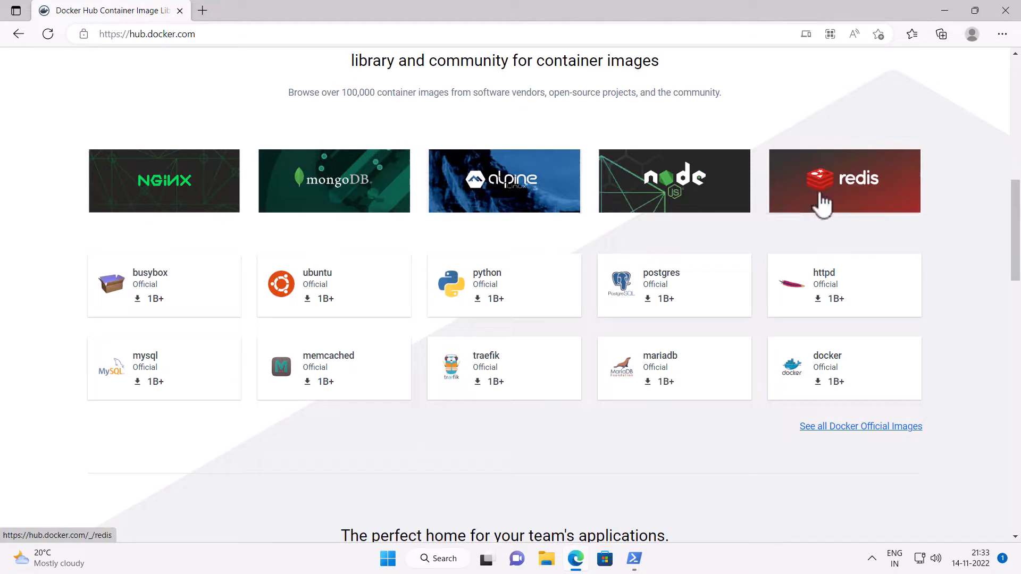
mouse_move(177, 363)
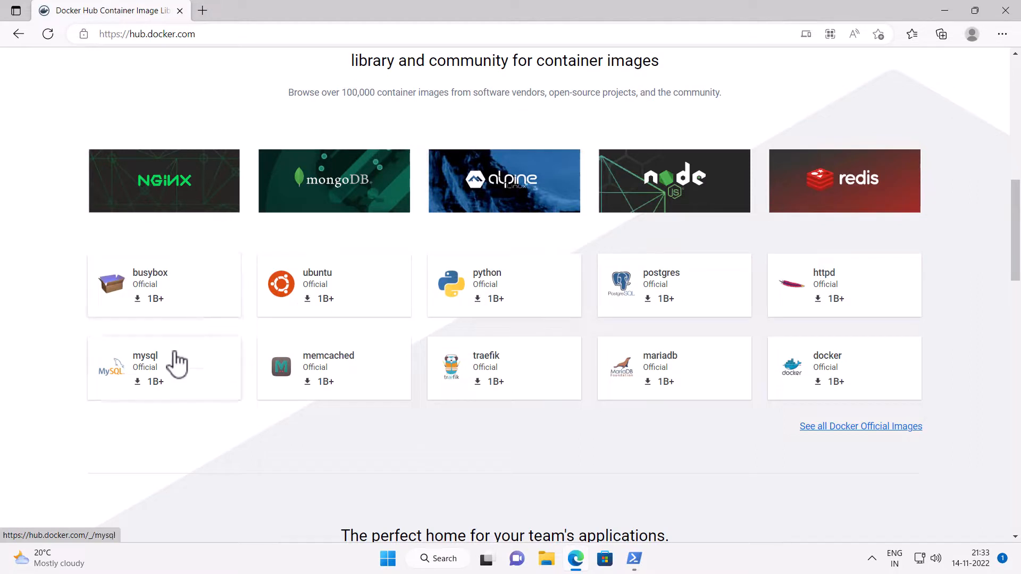